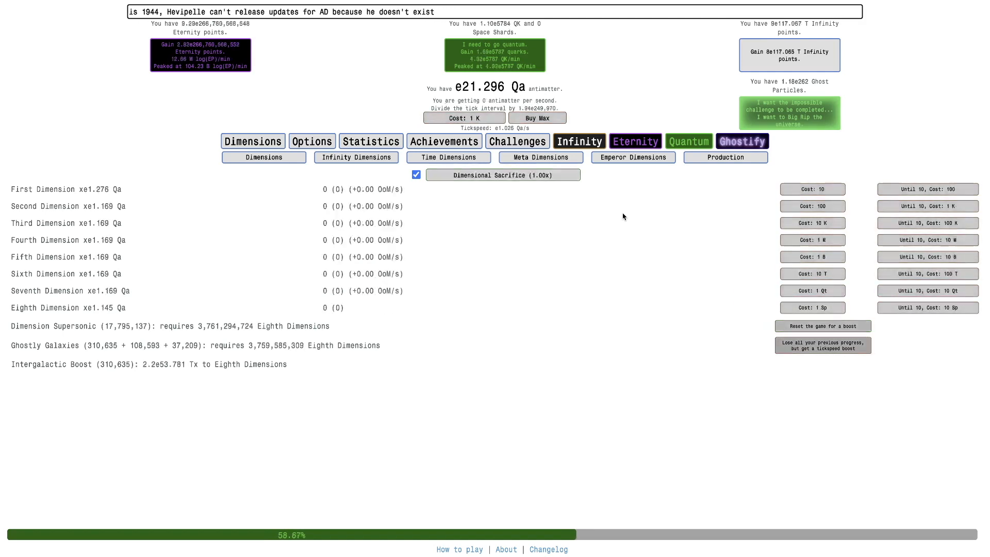
Load the '1.42e101 TT' mastery study preset and view time dilation progress
left_click(310, 157)
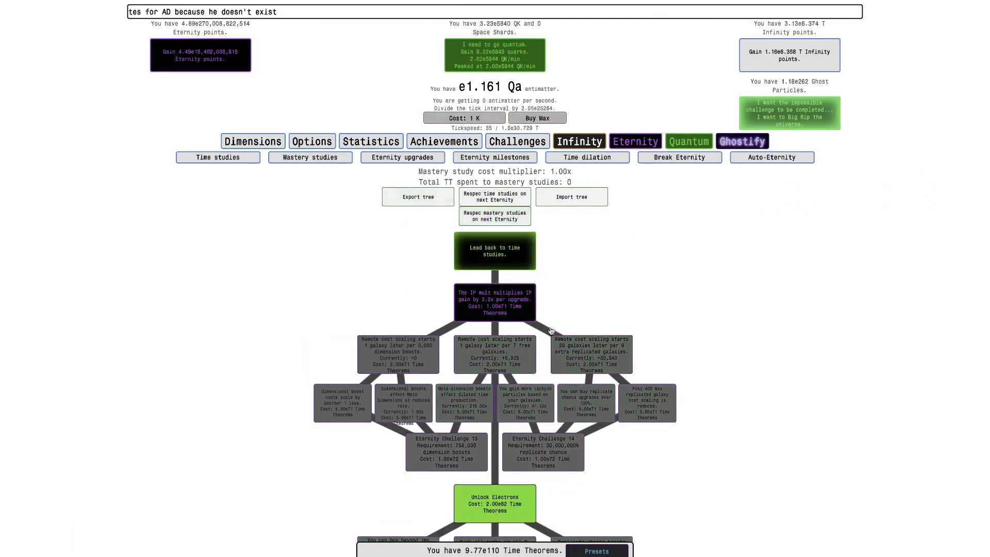
left_click(596, 550)
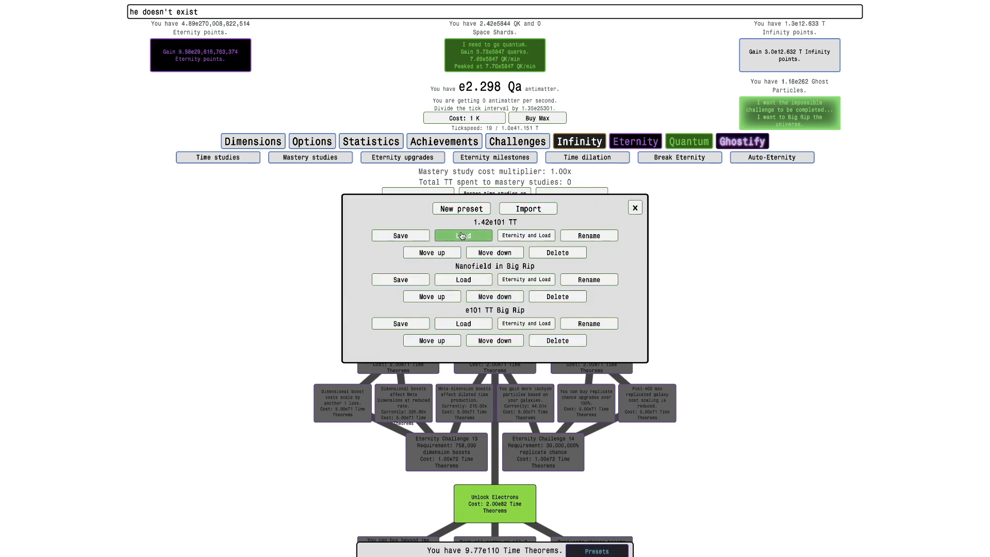
left_click(463, 235)
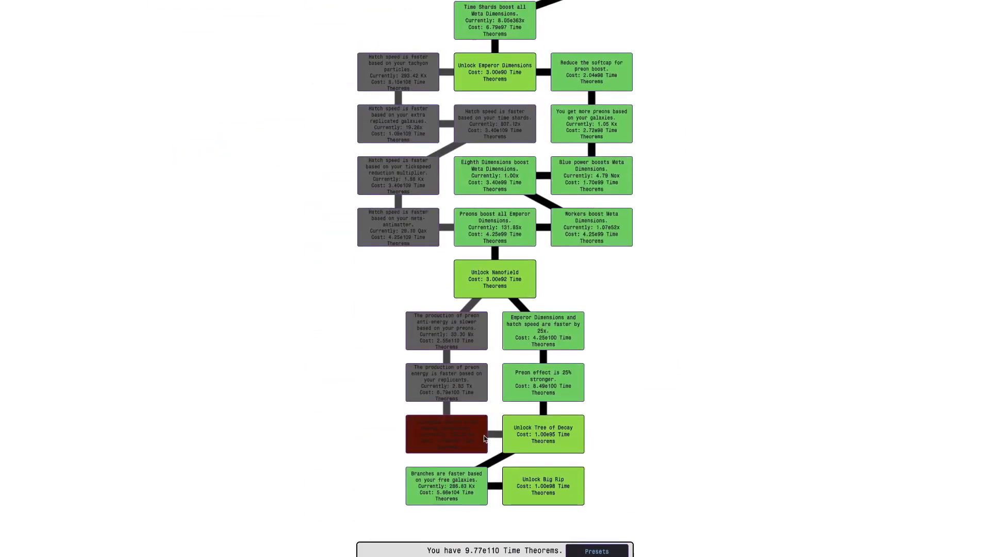
left_click(634, 141)
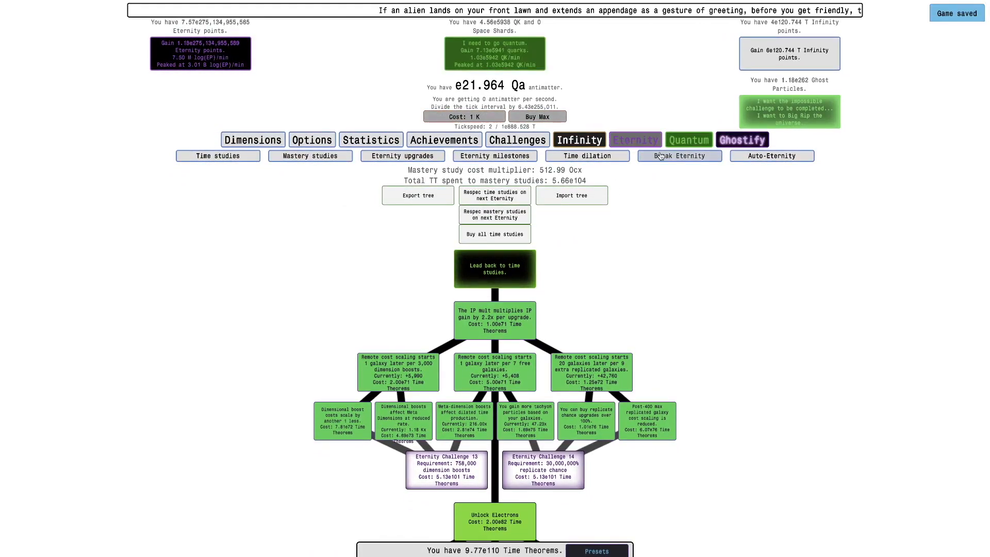
left_click(587, 156)
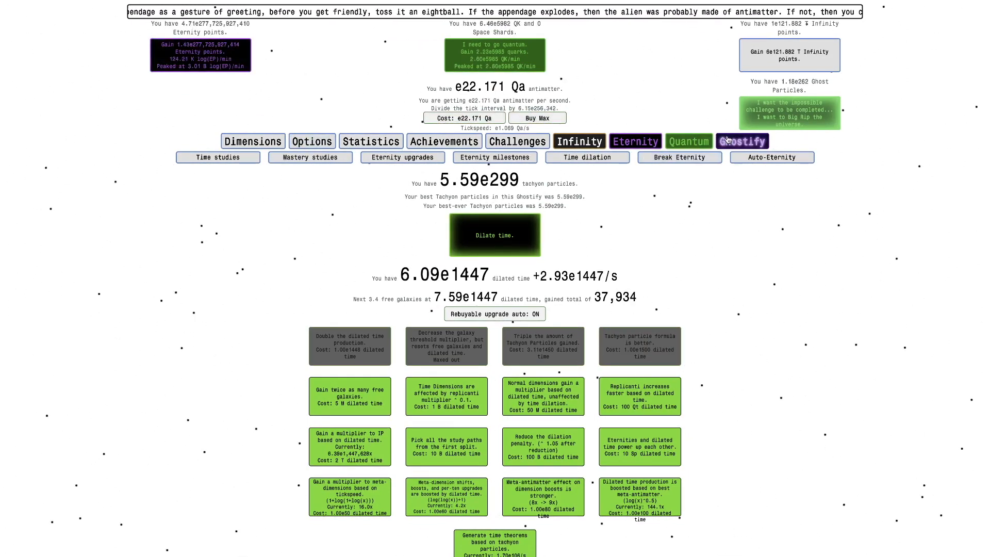
Buy the 5x neutrino upgrade with ghost particles, then Big Rip the universe
left_click(741, 141)
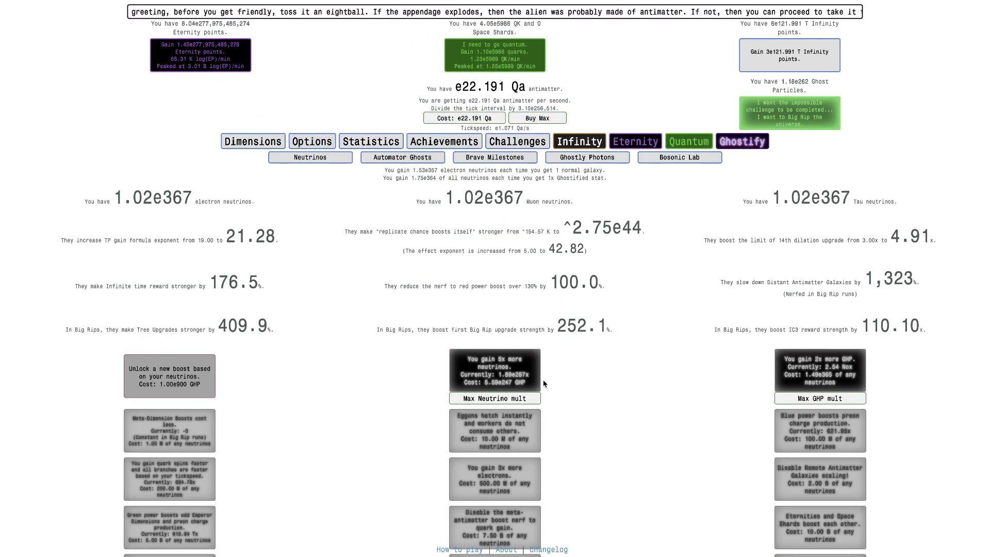
left_click(494, 398)
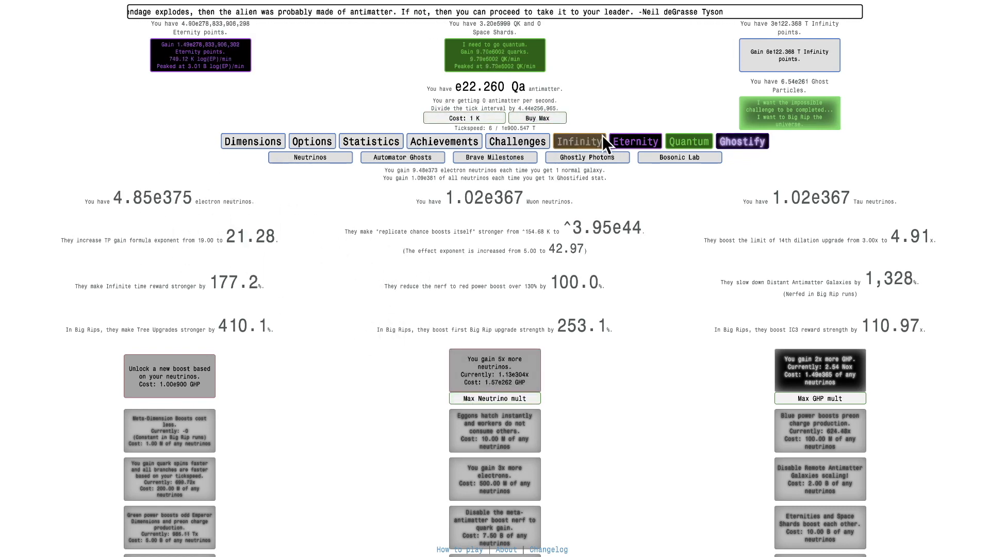
left_click(578, 141)
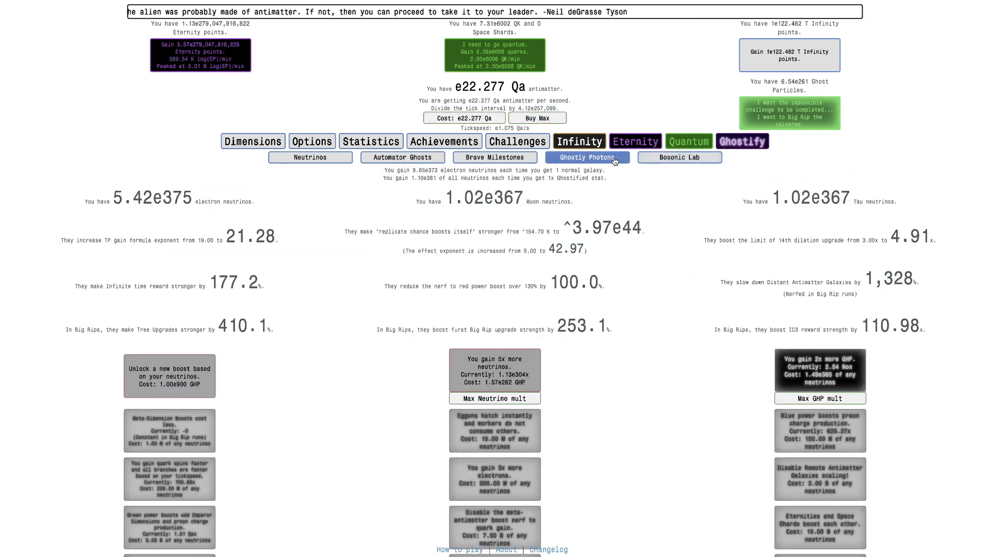
left_click(741, 141)
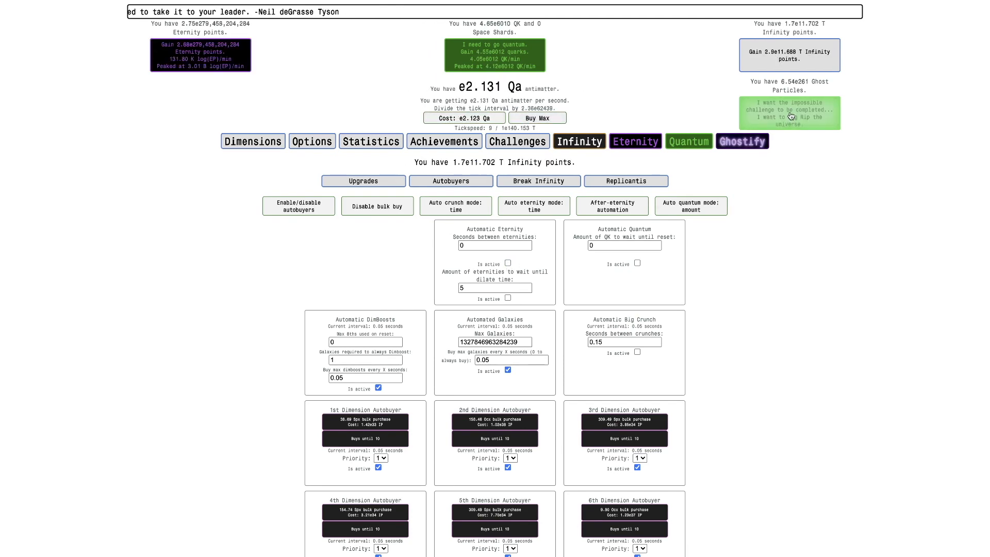
left_click(634, 141)
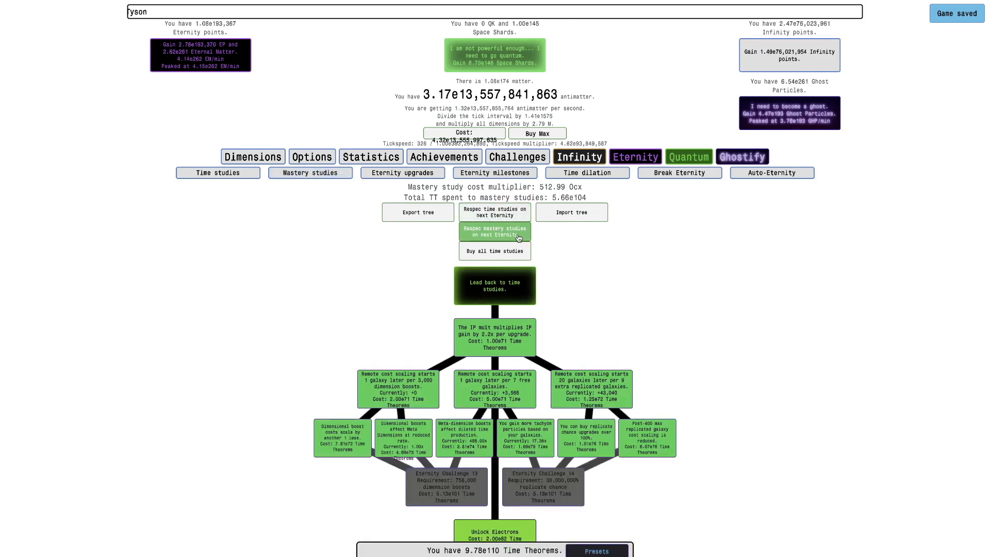
Mark mastery studies for respec, load the 'e101 TT Big Rip' preset and check the nanofield
left_click(494, 231)
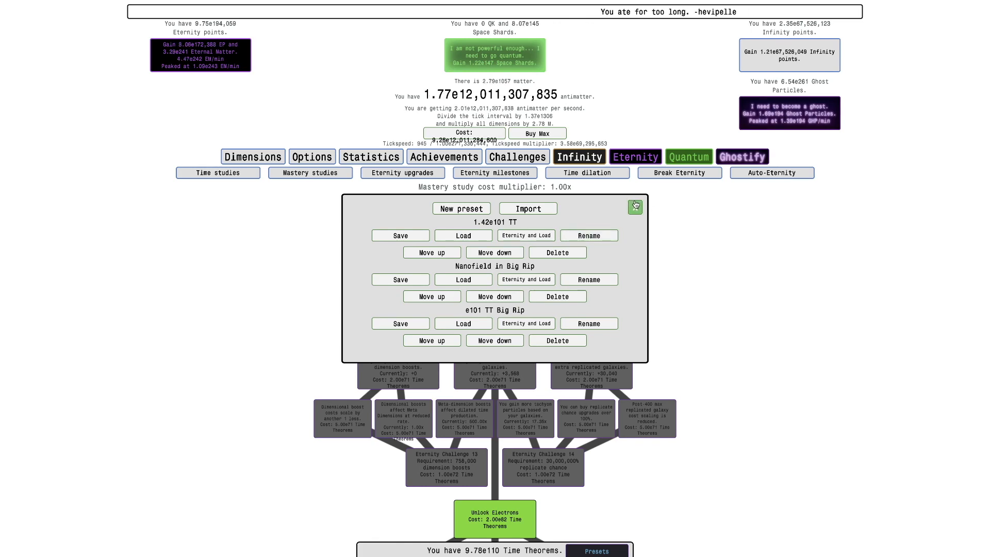
left_click(463, 323)
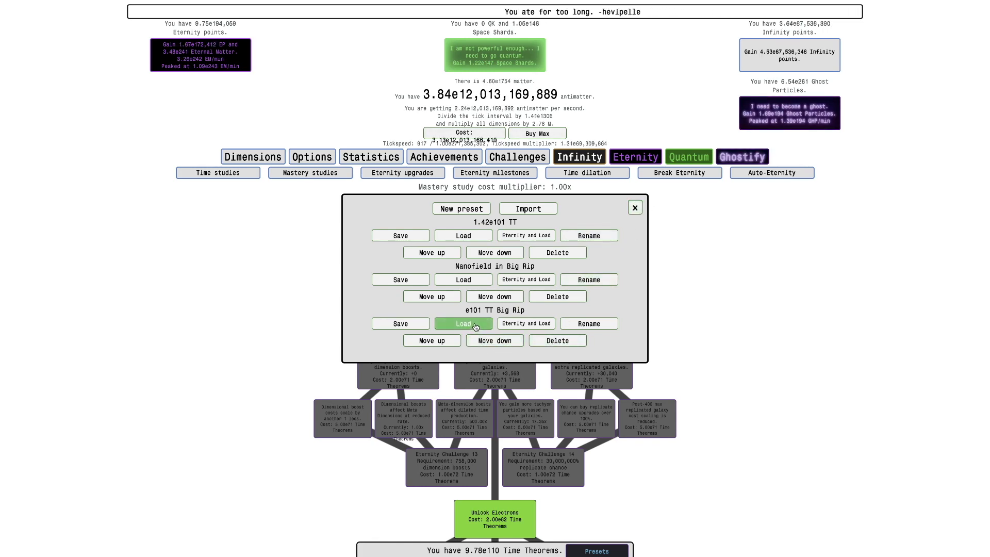
left_click(462, 323)
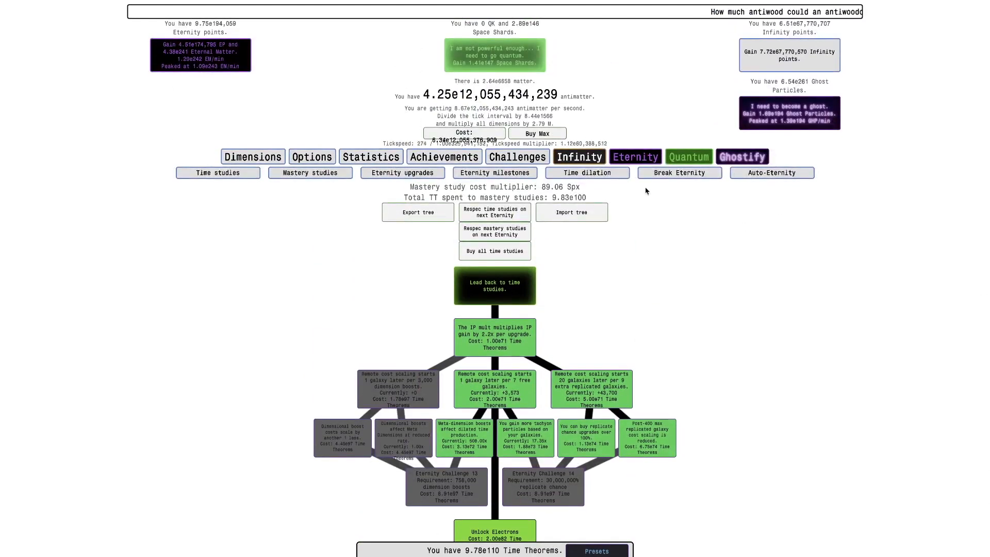
left_click(679, 172)
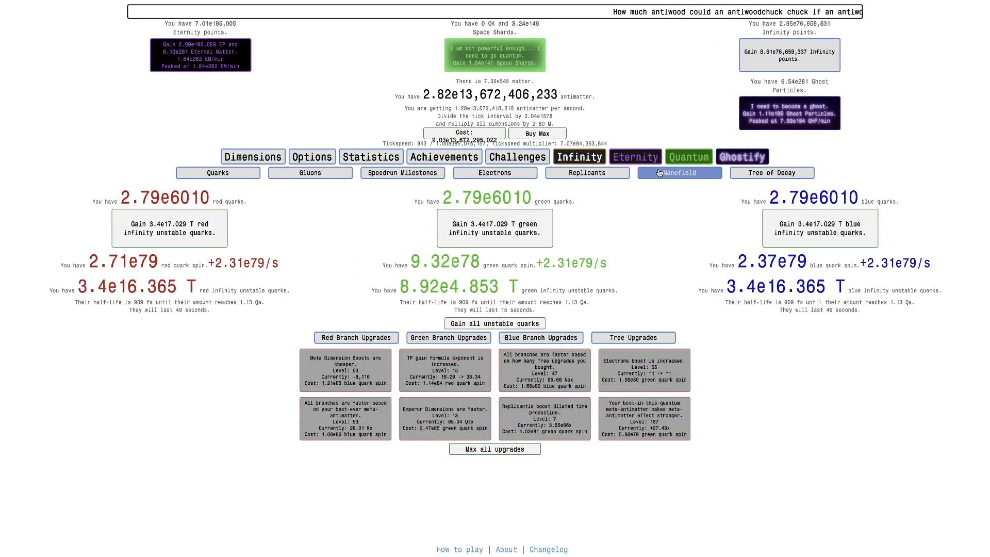
left_click(309, 172)
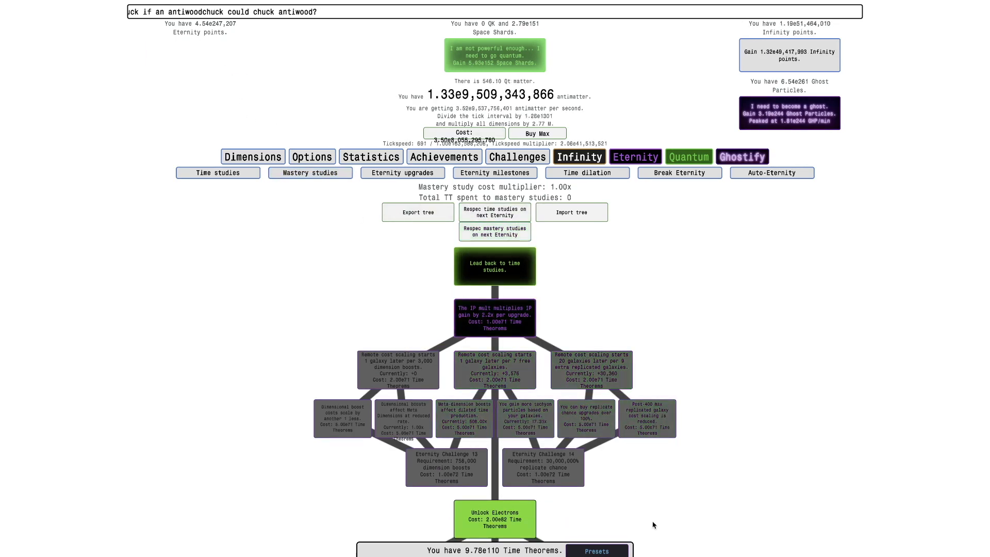
Let nanofield rewards reach 69 and stop production of preon charge
left_click(594, 551)
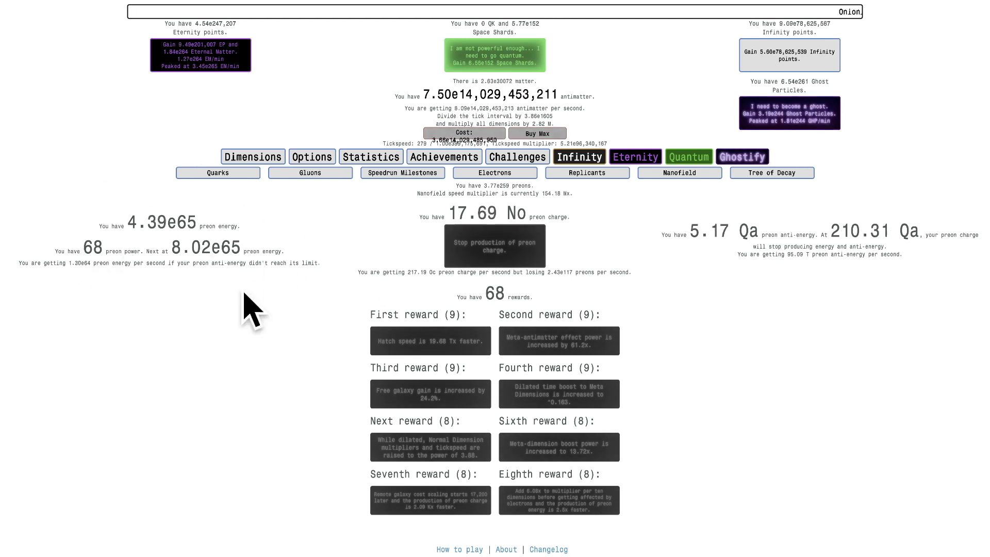
type("er!")
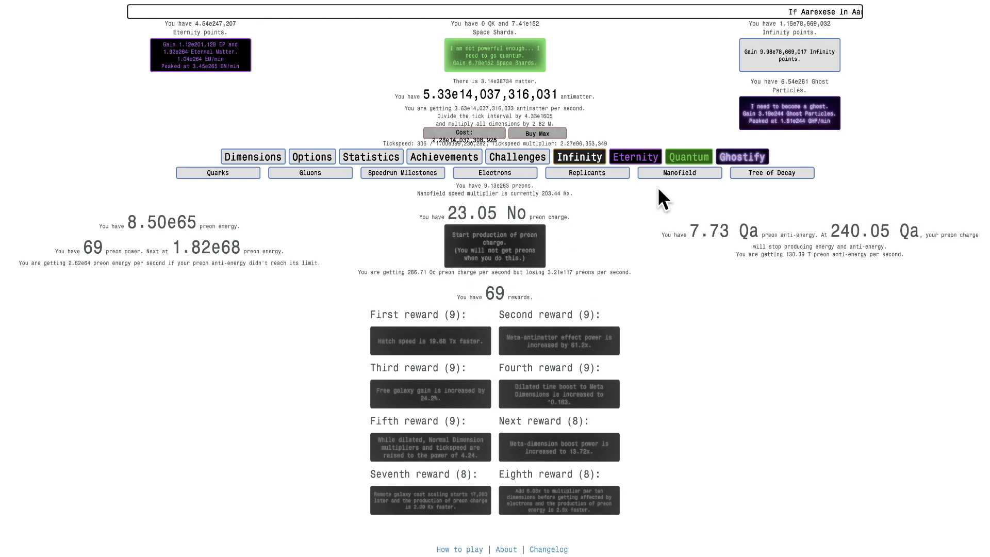
left_click(635, 156)
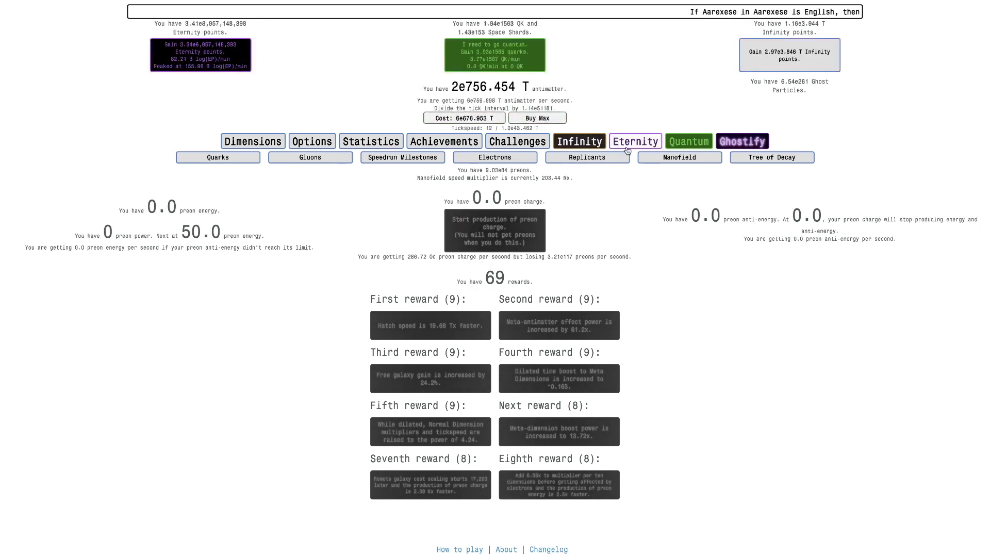
Load a saved mastery study preset and view the statistics page (25,037 ghostifies)
left_click(634, 141)
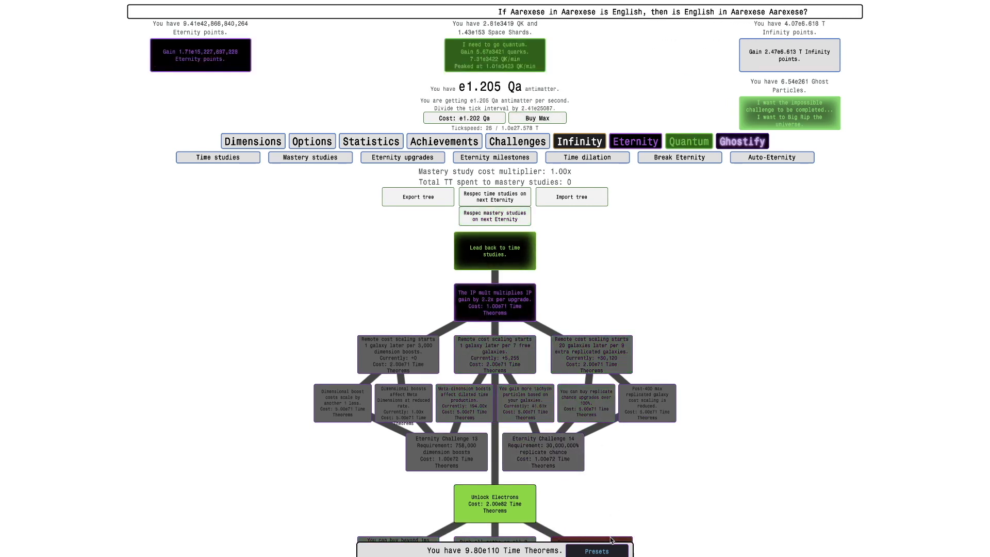
left_click(594, 551)
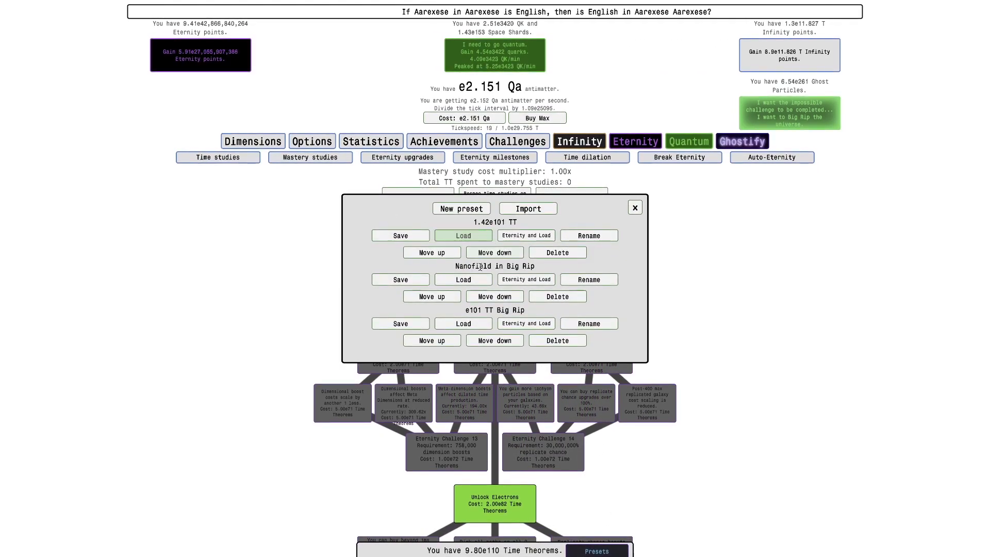
left_click(463, 235)
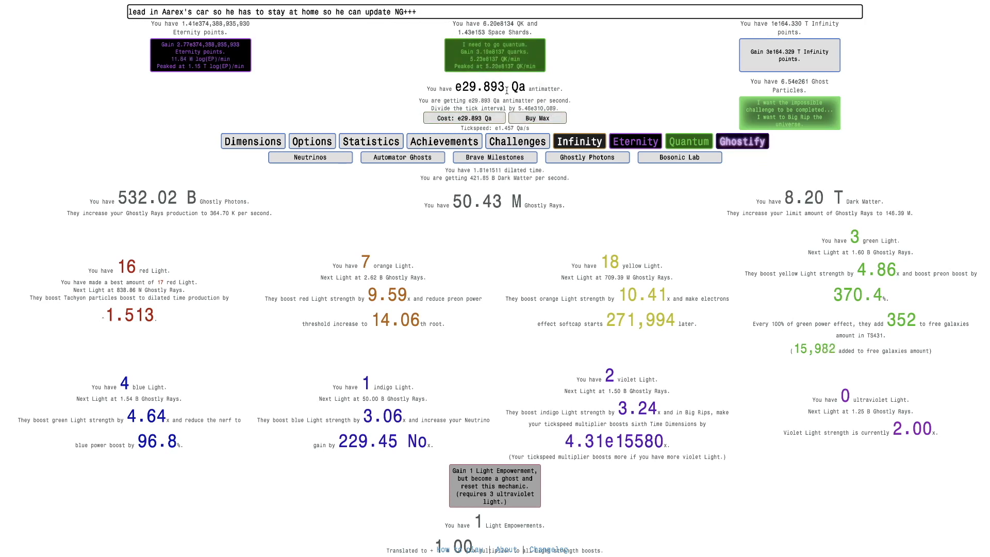
left_click(371, 141)
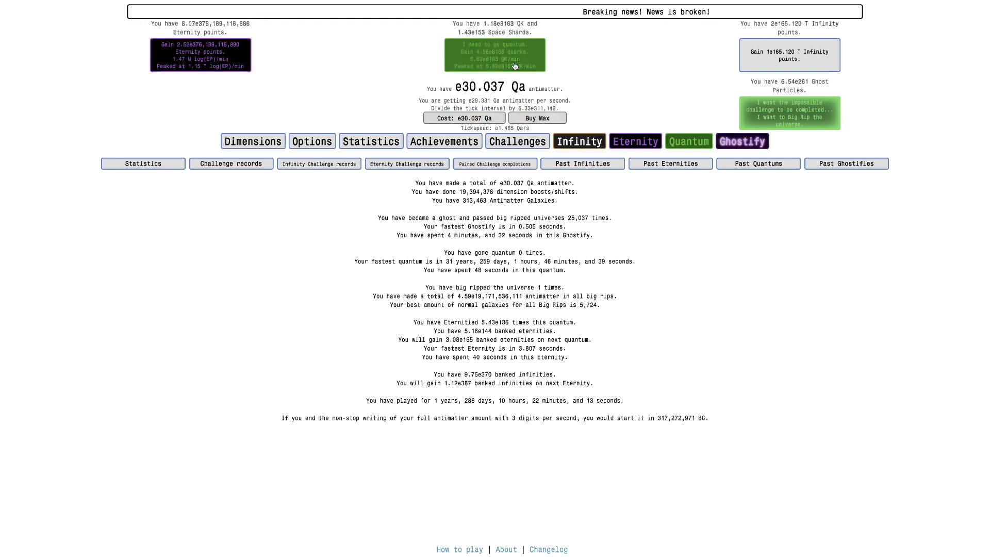
Browse the Quantum tabs and land on the Tree of Decay with its quark branches
left_click(579, 141)
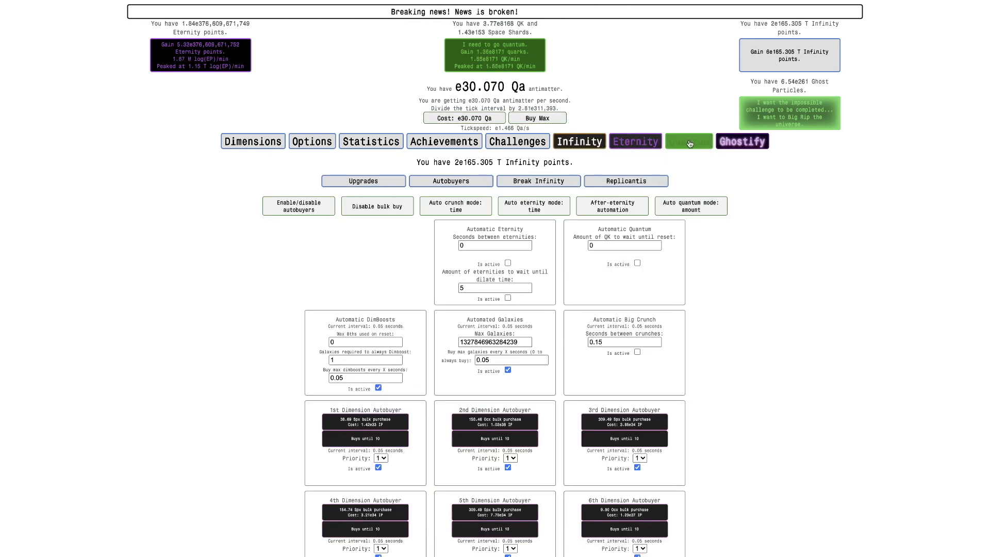
left_click(687, 141)
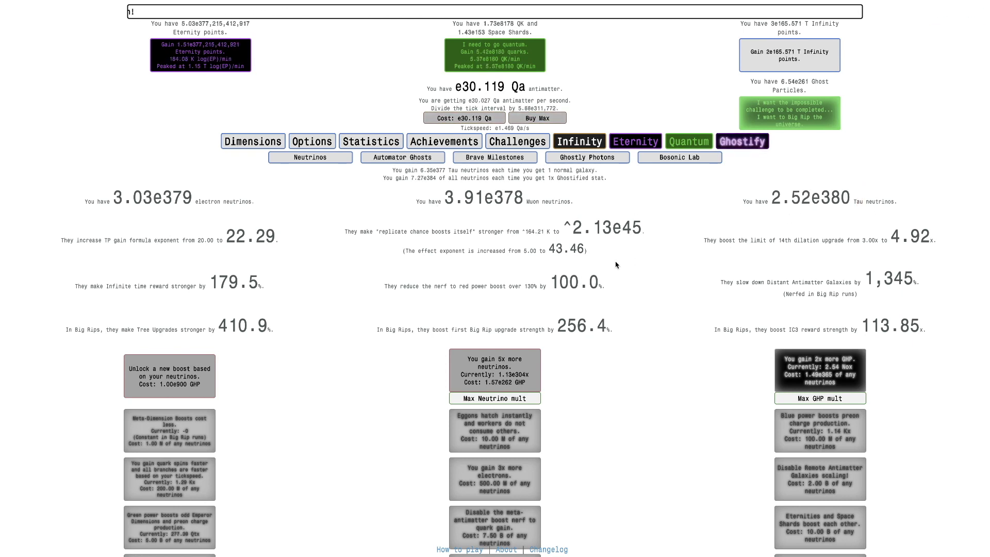
left_click(687, 141)
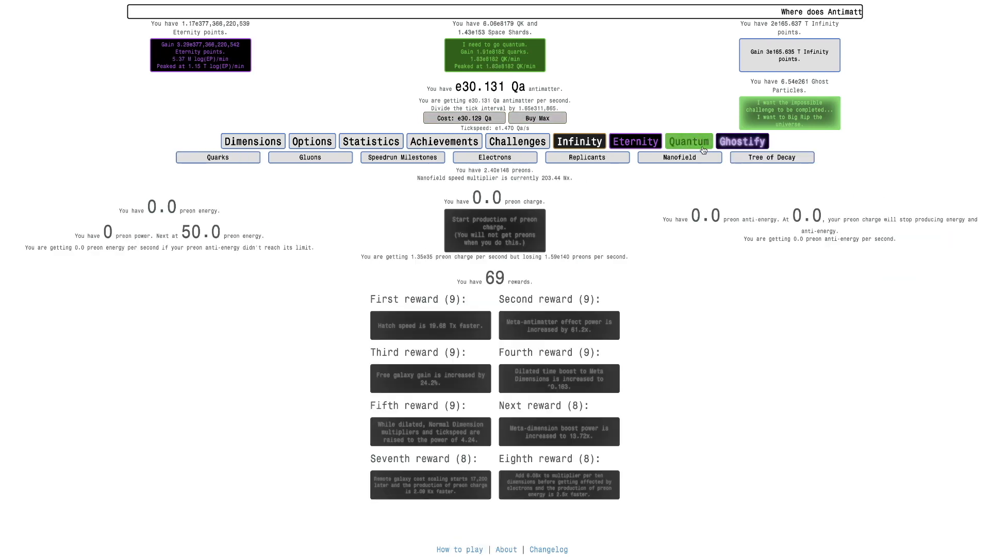
left_click(741, 141)
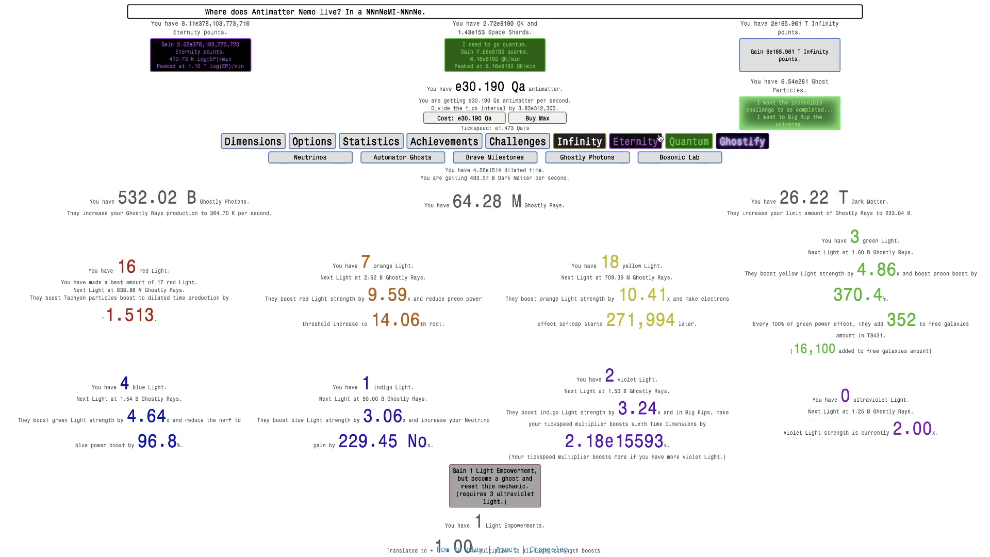
left_click(679, 156)
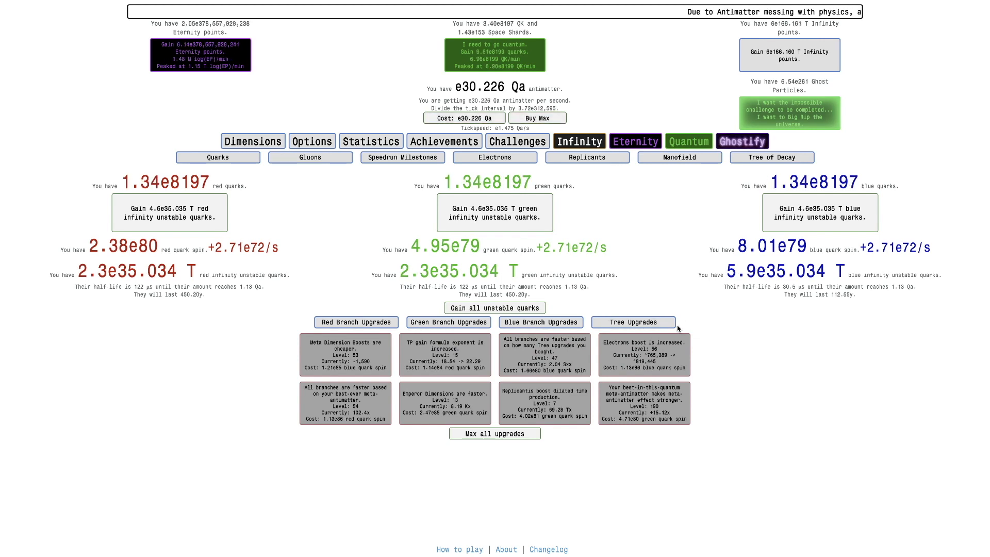
Return to the Ghostly Photons page showing 19 red, 24 yellow and 2 ultraviolet light
left_click(633, 322)
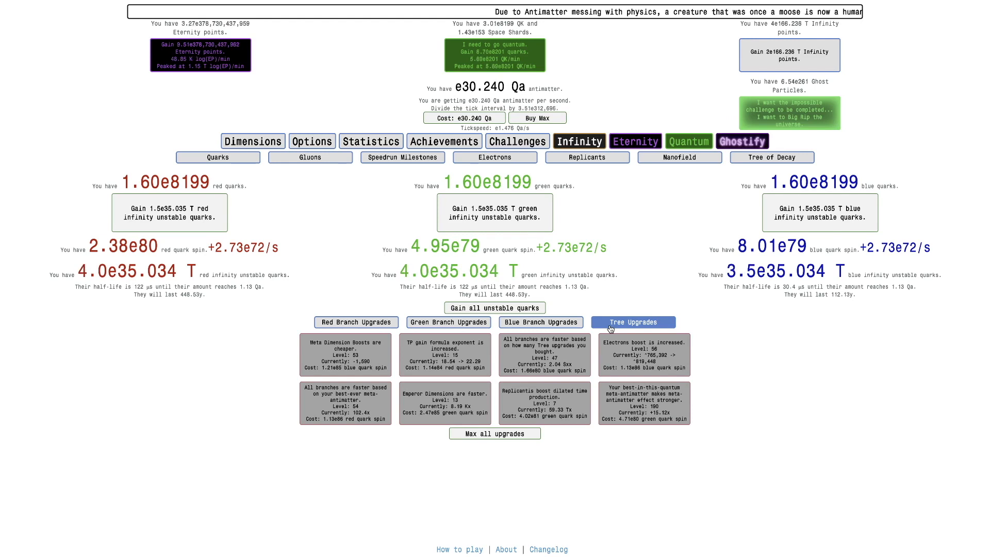
left_click(634, 141)
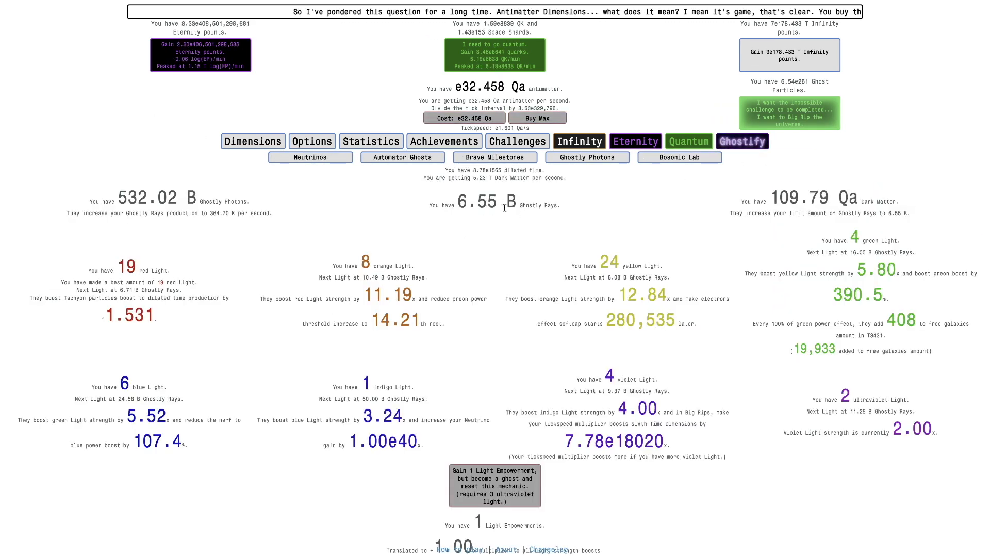
mouse_move(495, 485)
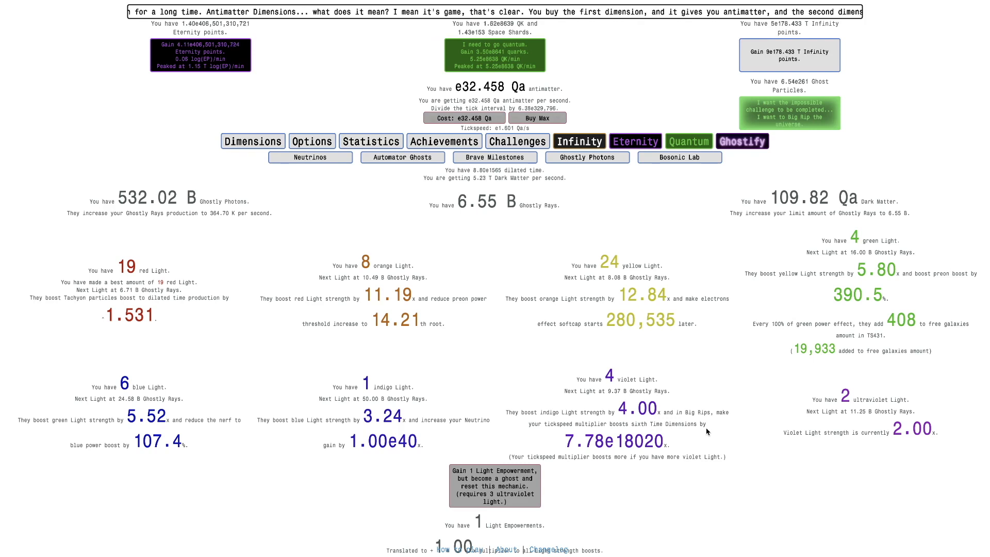
mouse_move(587, 337)
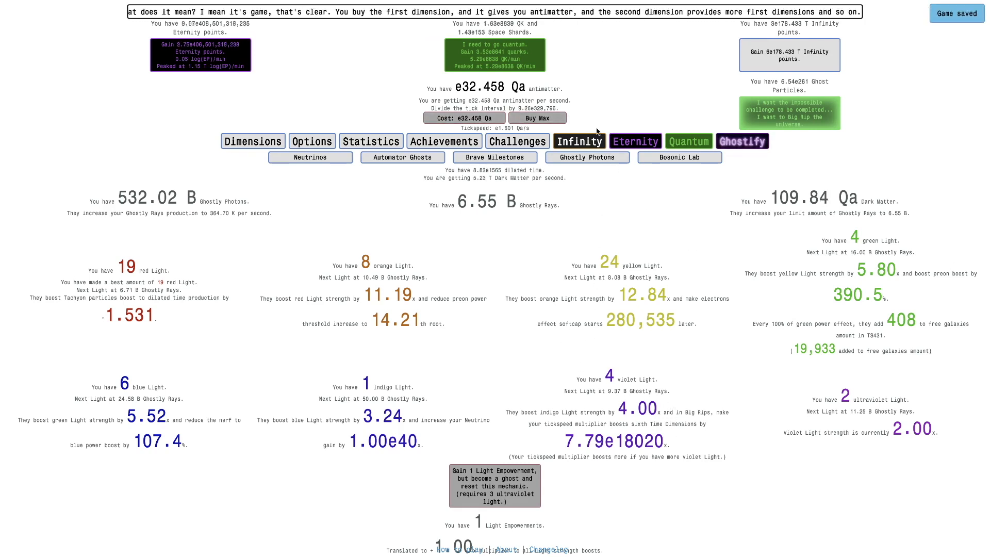
Activate the Automatic Big Crunch autobuyer in the Infinity settings
left_click(578, 141)
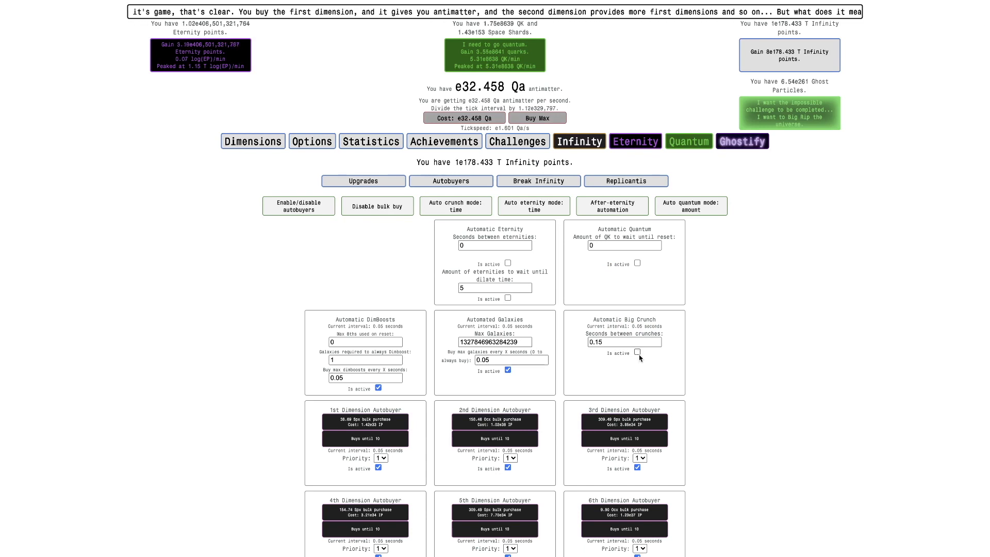
left_click(742, 141)
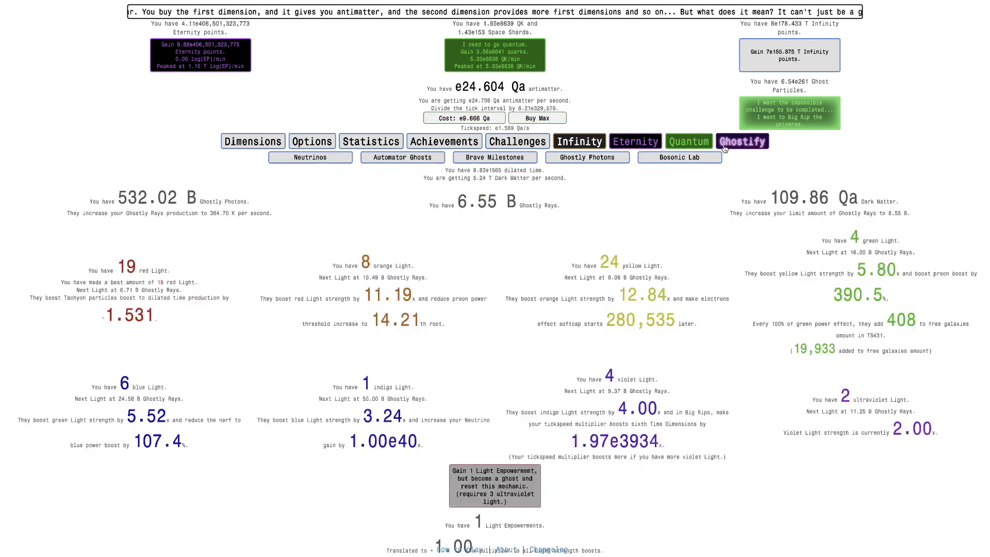
left_click(311, 156)
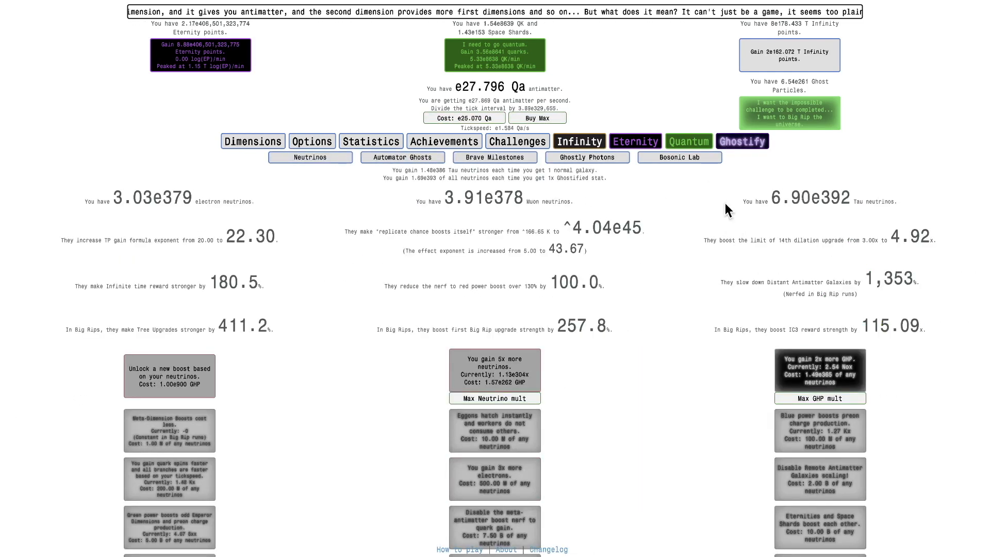
left_click(578, 141)
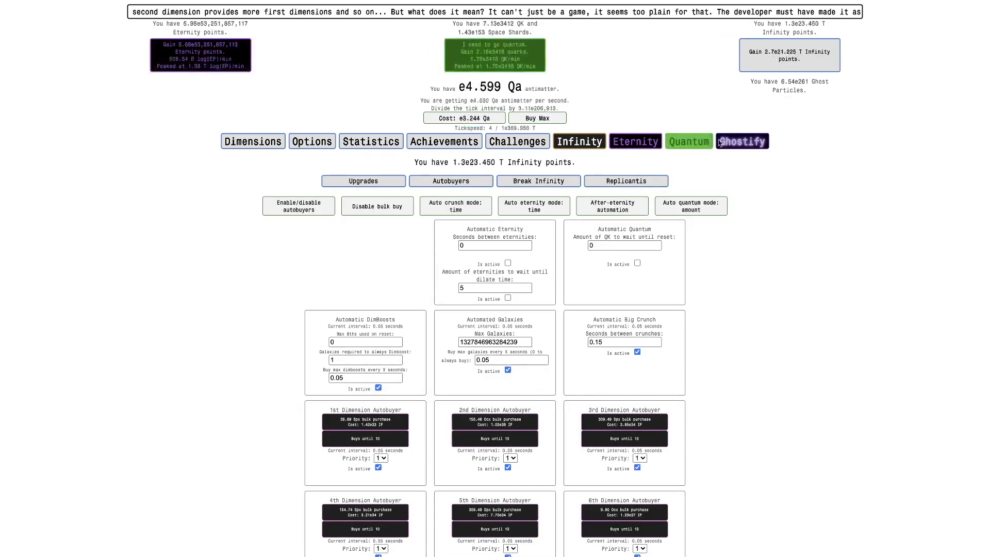
Move through the eternity upgrades to the mastery studies tree with 1.66e111 TT
left_click(741, 141)
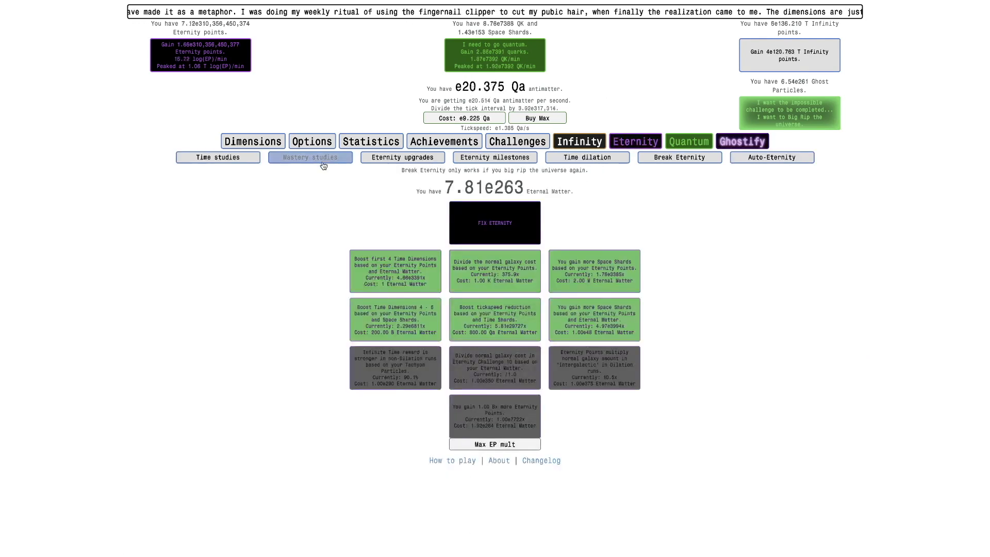
left_click(741, 141)
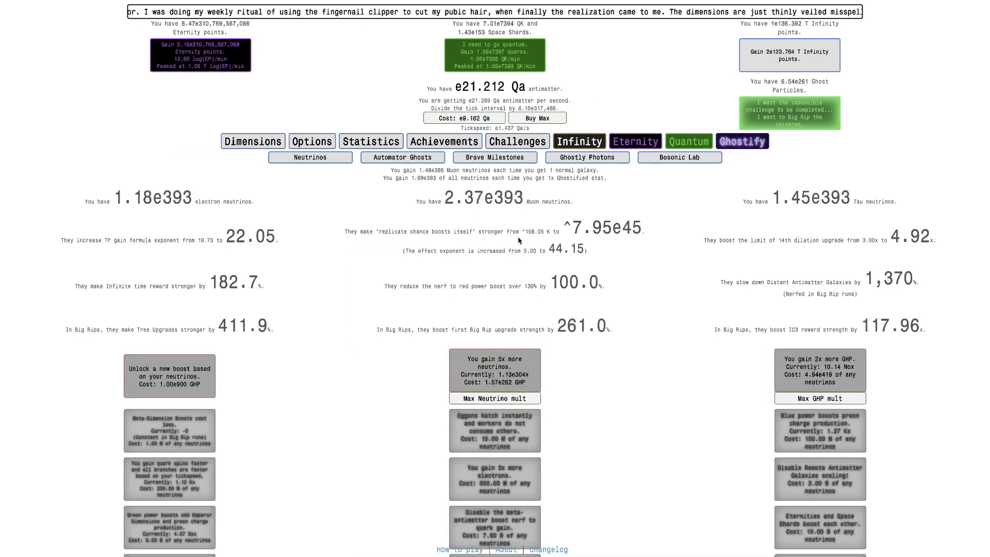
left_click(633, 141)
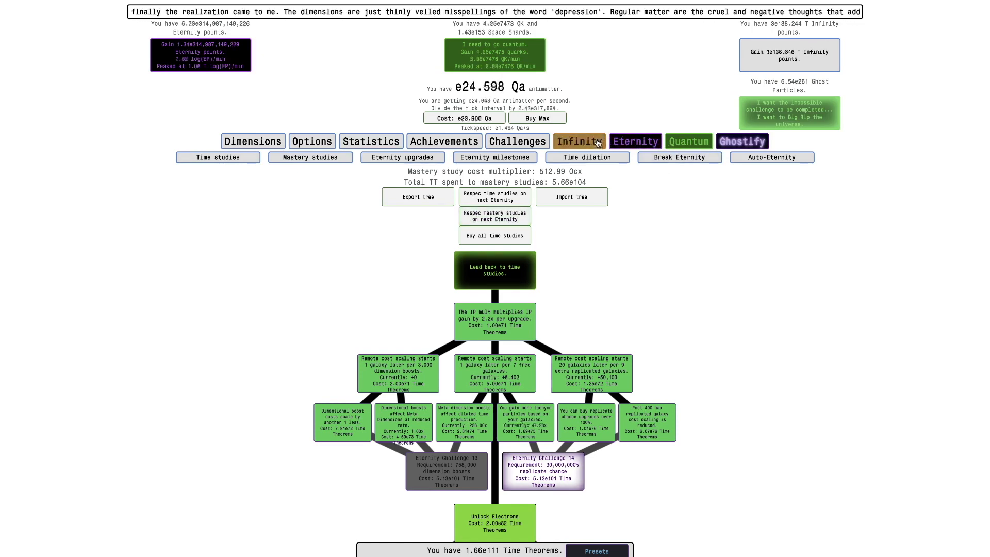
Have mastery studies respec on the next Eternity, refunding all Time Theorems
left_click(577, 141)
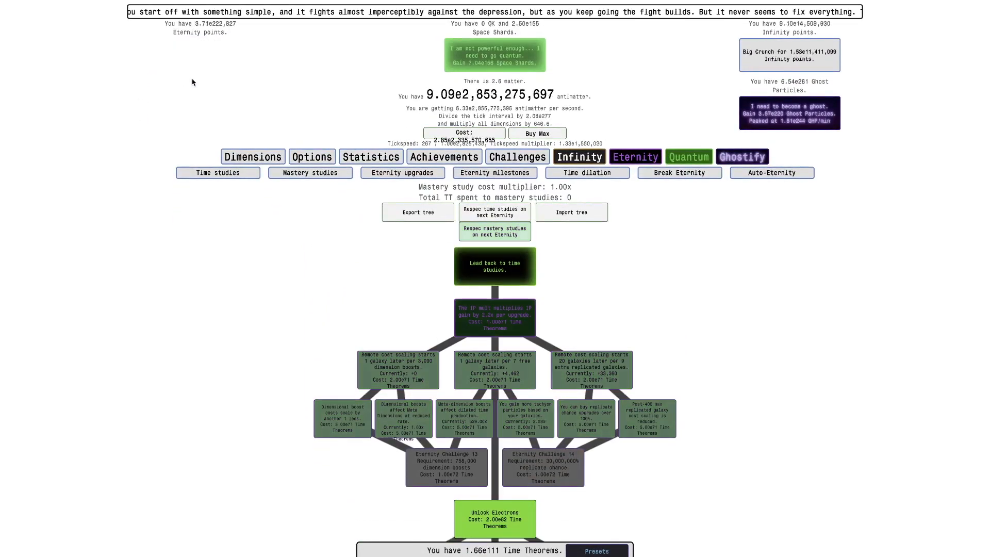
Rebuy the mastery tree through Nanofield, preon studies, Tree of Decay and Unlock Big Rip
left_click(596, 551)
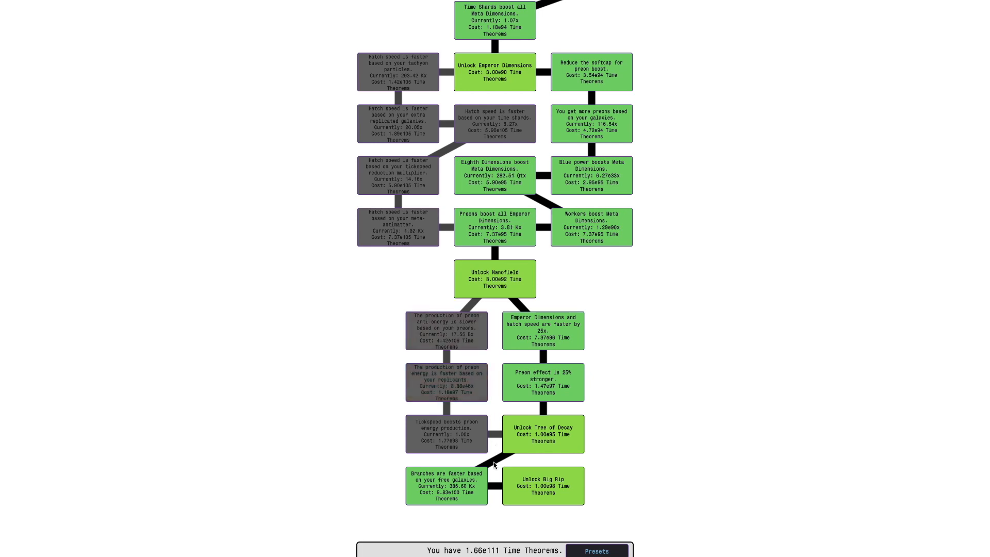
left_click(445, 330)
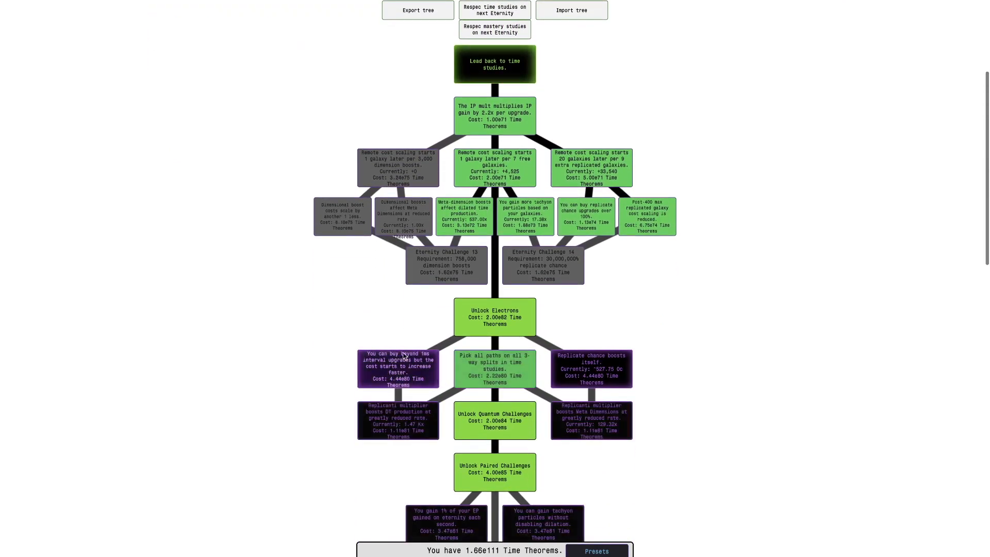
scroll("down", 3)
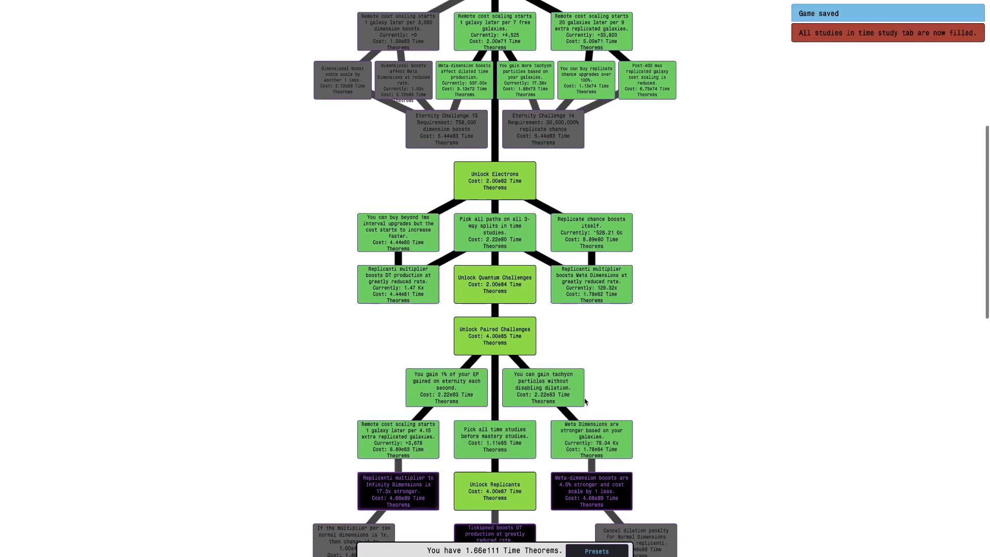
scroll("down", 3)
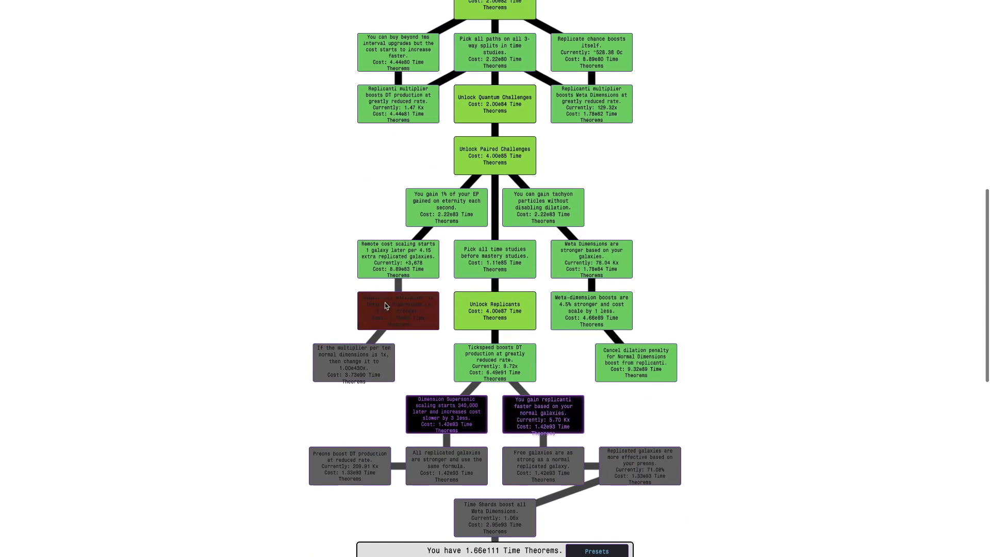
left_click(542, 465)
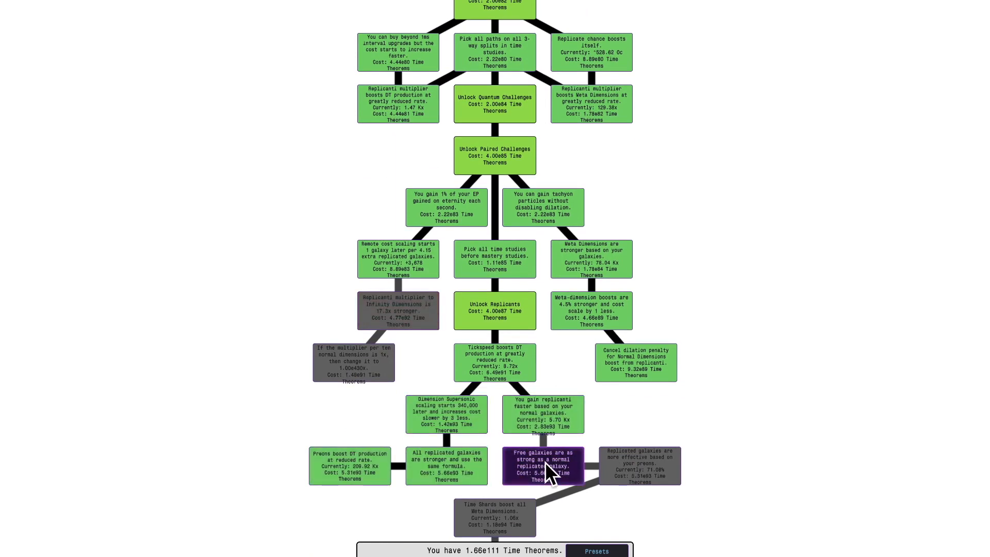
scroll("down", 3)
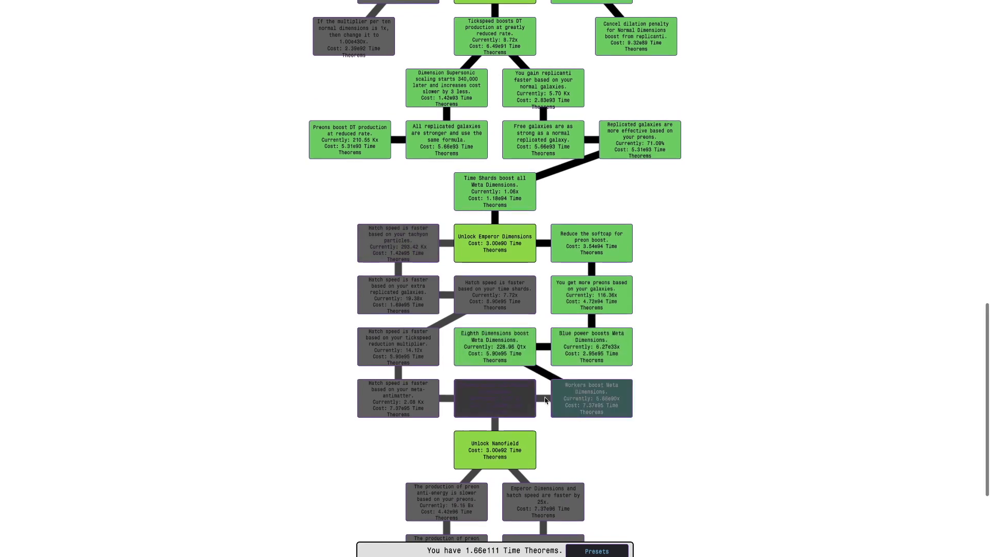
scroll("down", 3)
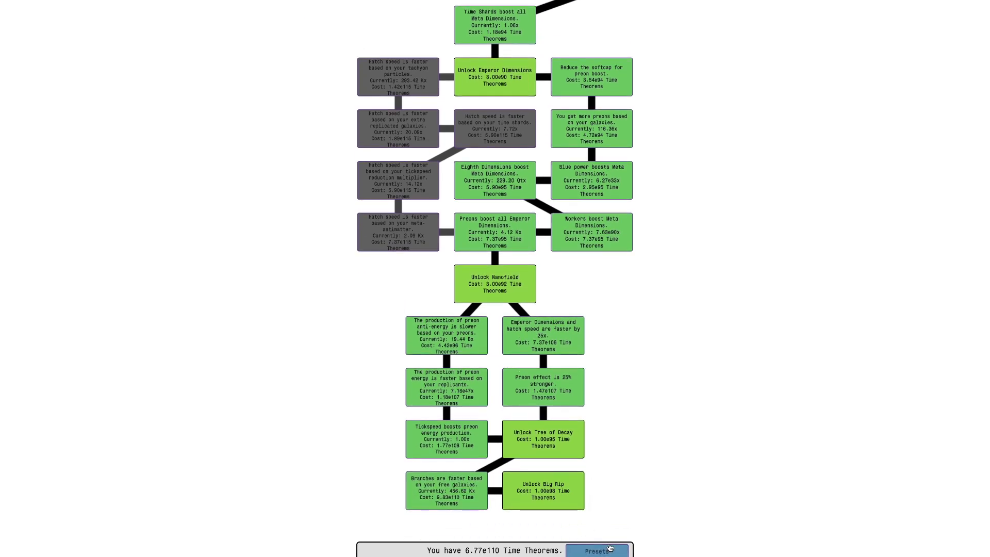
Name the new mastery preset 'e111 TT Nanofield and production Big Rip', then return toward the quark overview
left_click(595, 549)
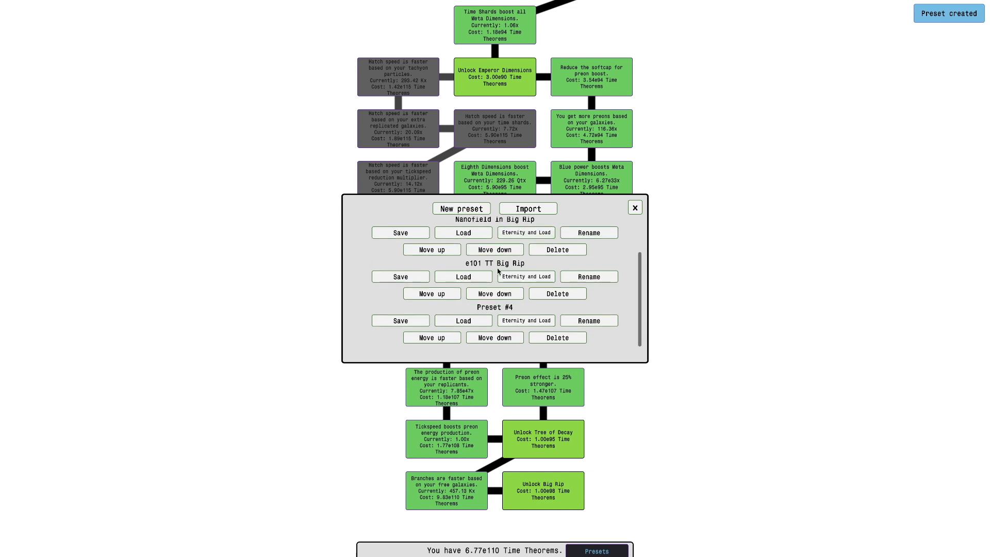
left_click(587, 320)
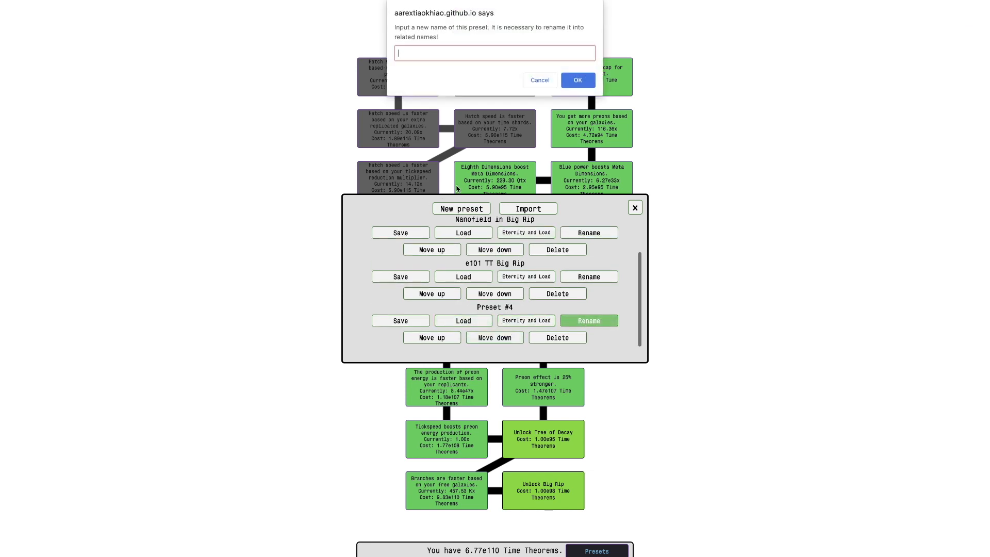
type("e111 TT Nanofield and production")
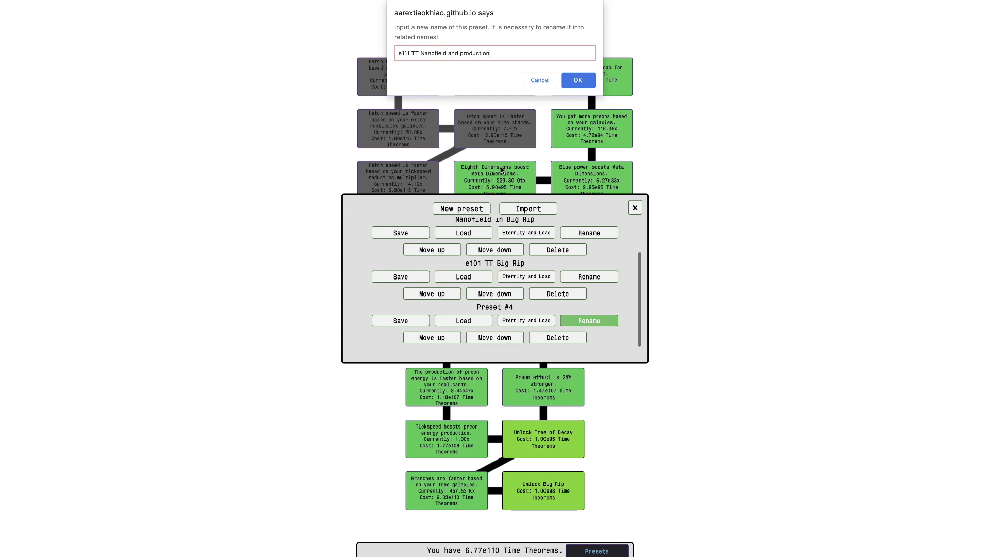
left_click(576, 81)
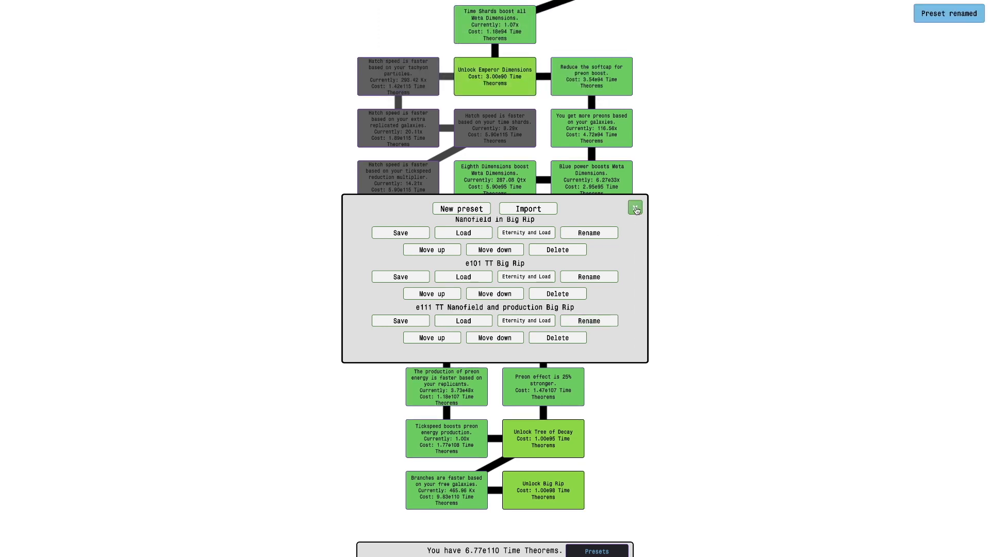
left_click(635, 209)
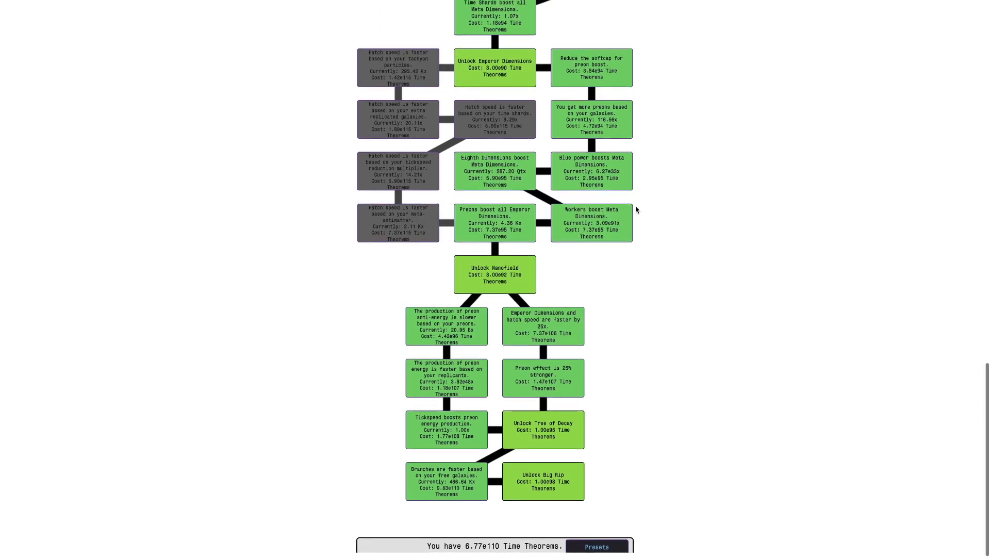
scroll("up", 3)
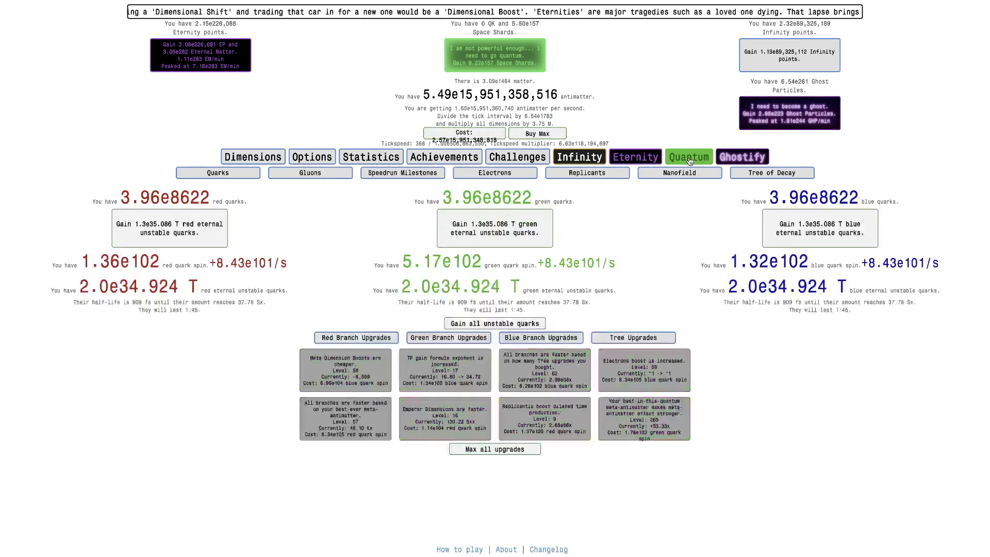
Check the Nanofield at 74 rewards, dimensions, replicants and neutrinos, landing on mastery studies with 6.78e110 TT
left_click(679, 172)
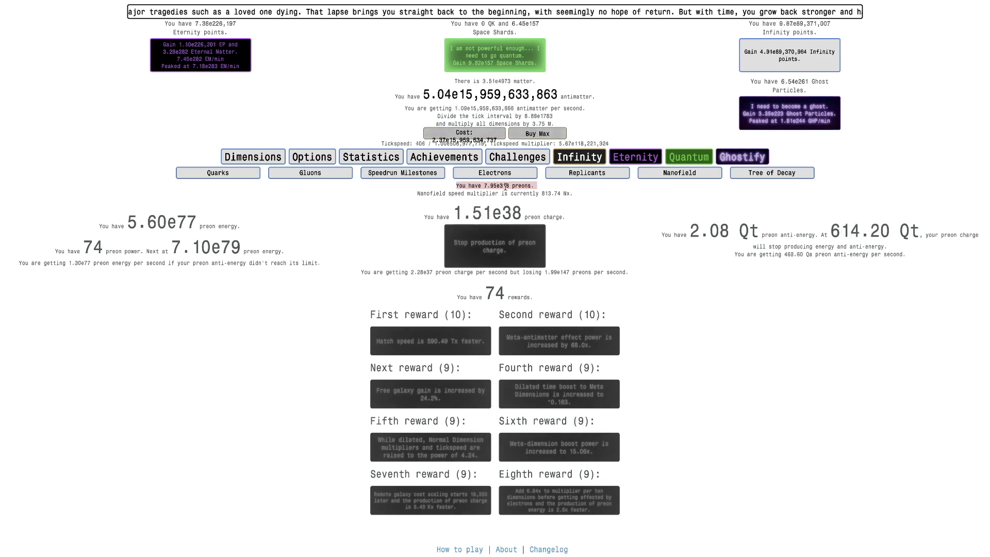
left_click(587, 173)
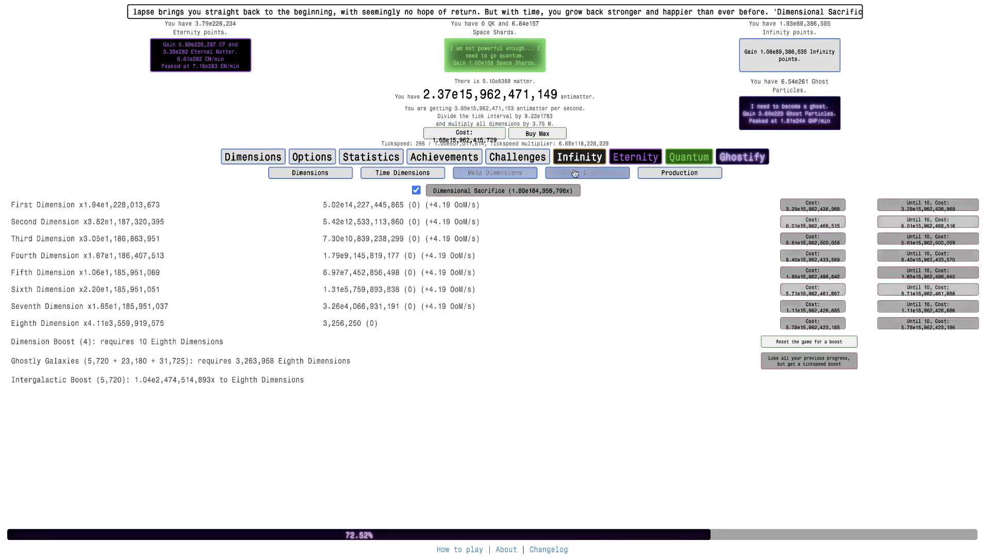
left_click(587, 172)
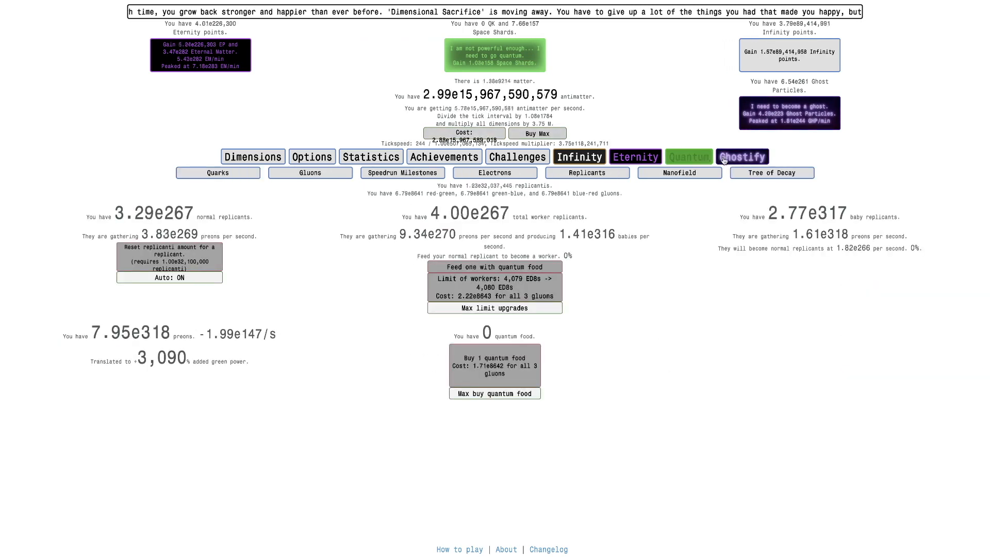
left_click(743, 157)
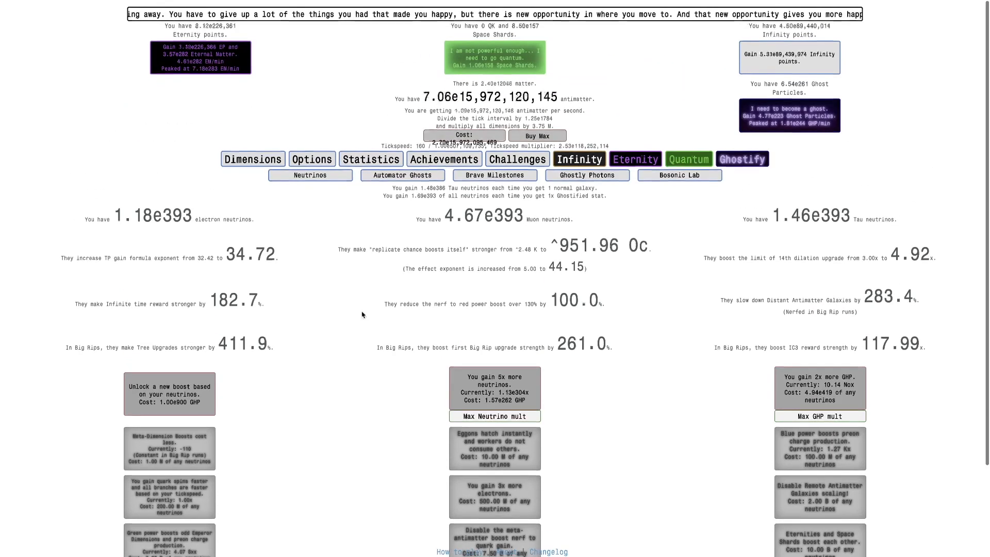
left_click(311, 173)
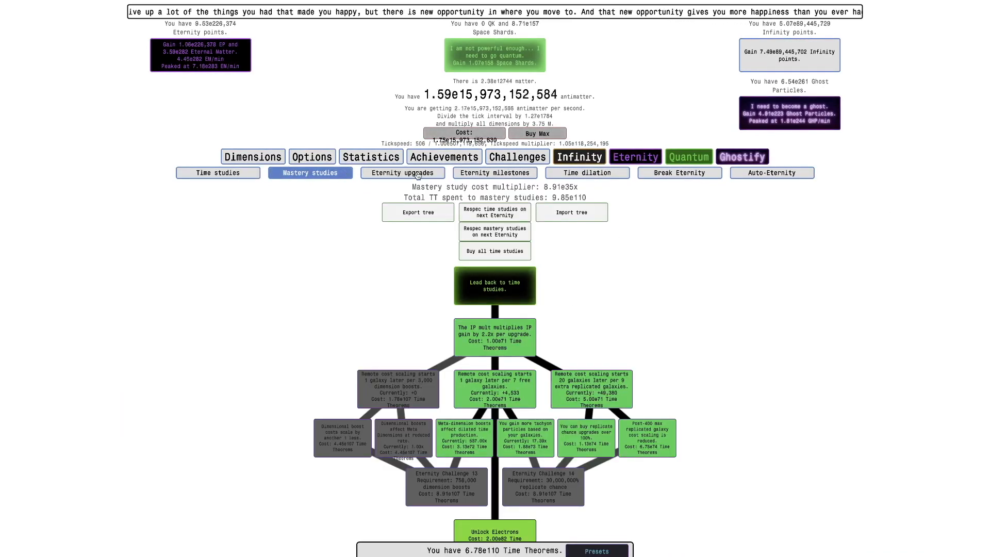
Glance at replicants and quarks, then view Eternity upgrades with 7.18e283 Eternal Matter available
left_click(402, 172)
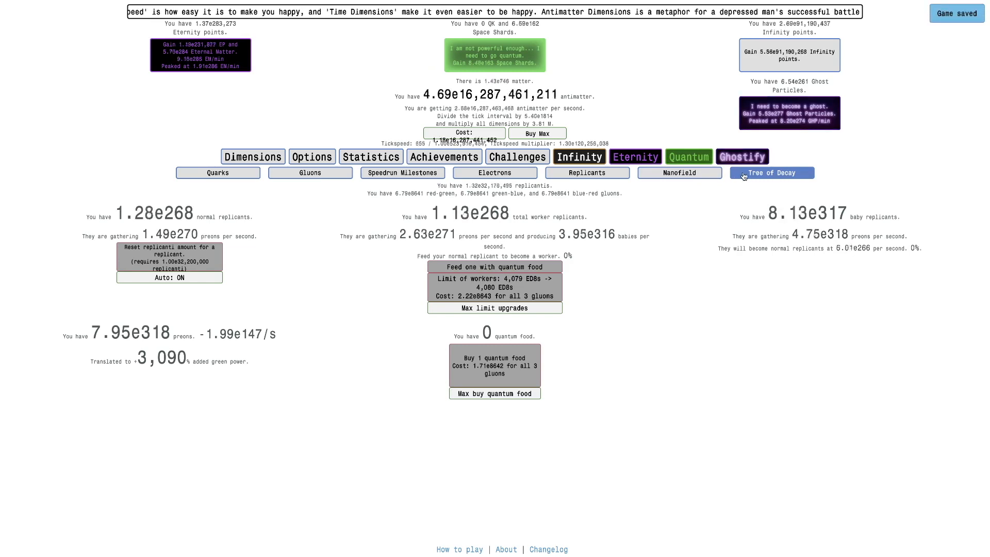
left_click(770, 172)
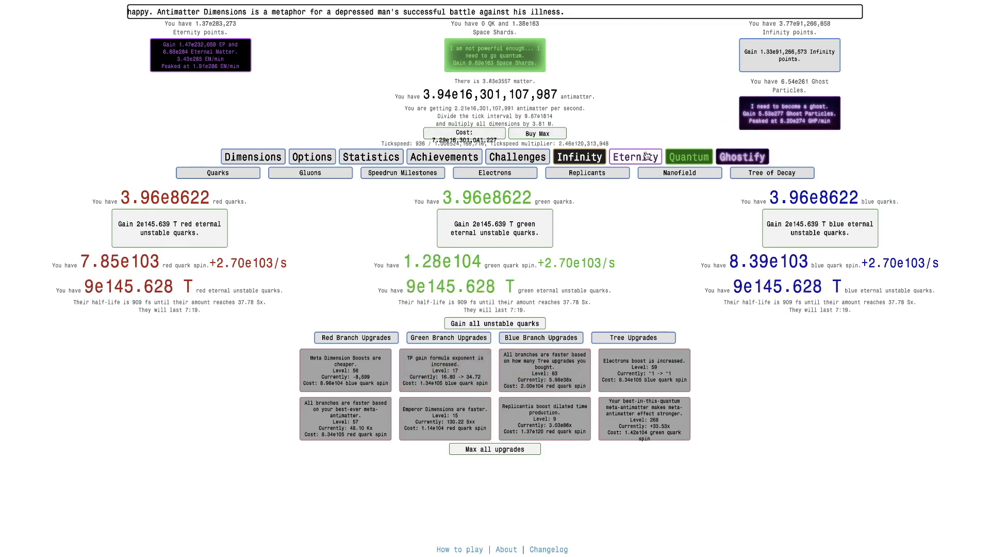
left_click(634, 156)
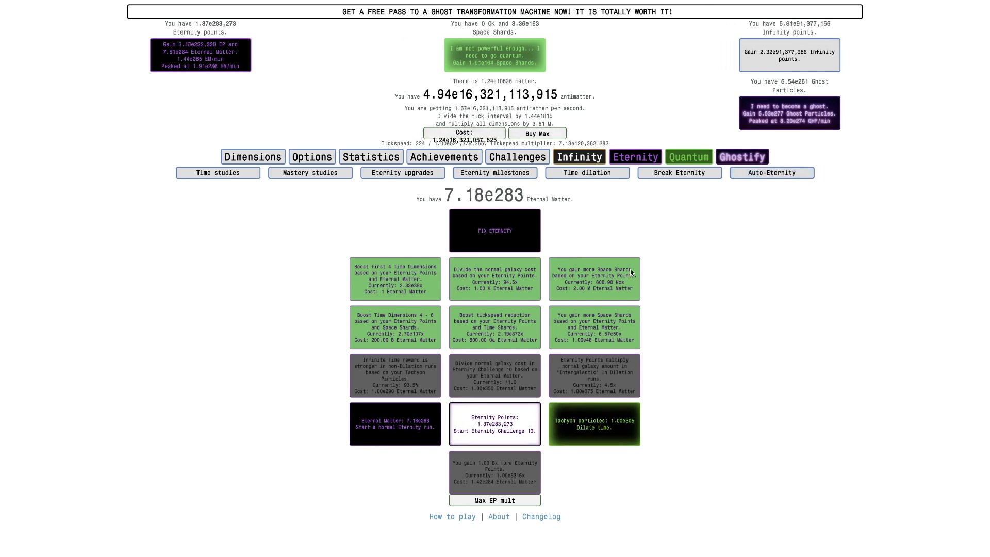
Exit time dilation from the Eternity upgrades page, raising Eternity Points to 1.21e285,035
left_click(771, 172)
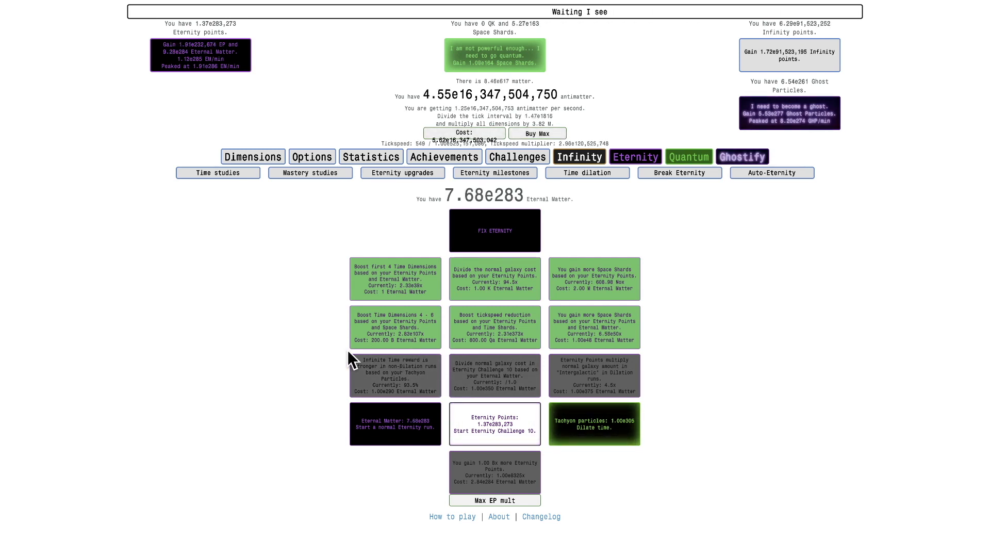
left_click(741, 157)
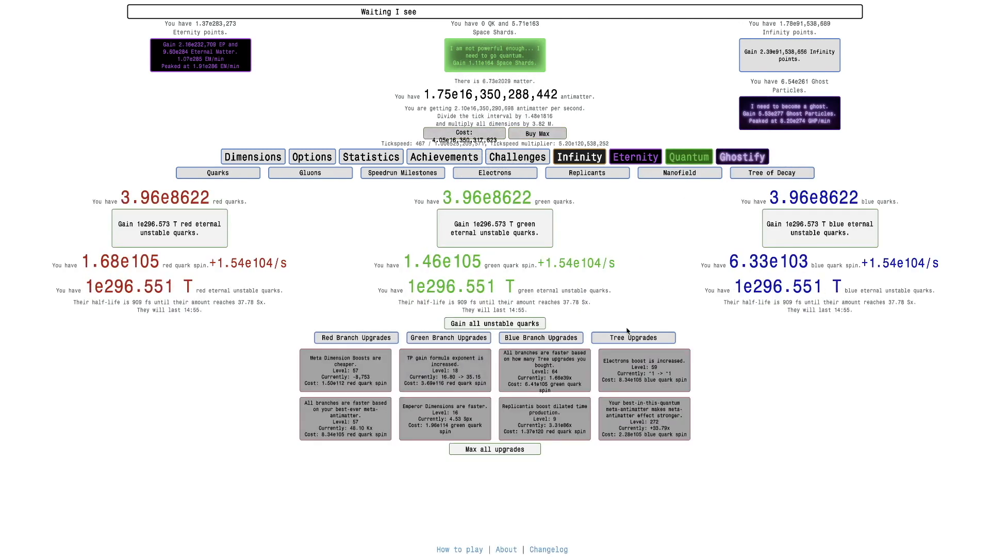
left_click(634, 157)
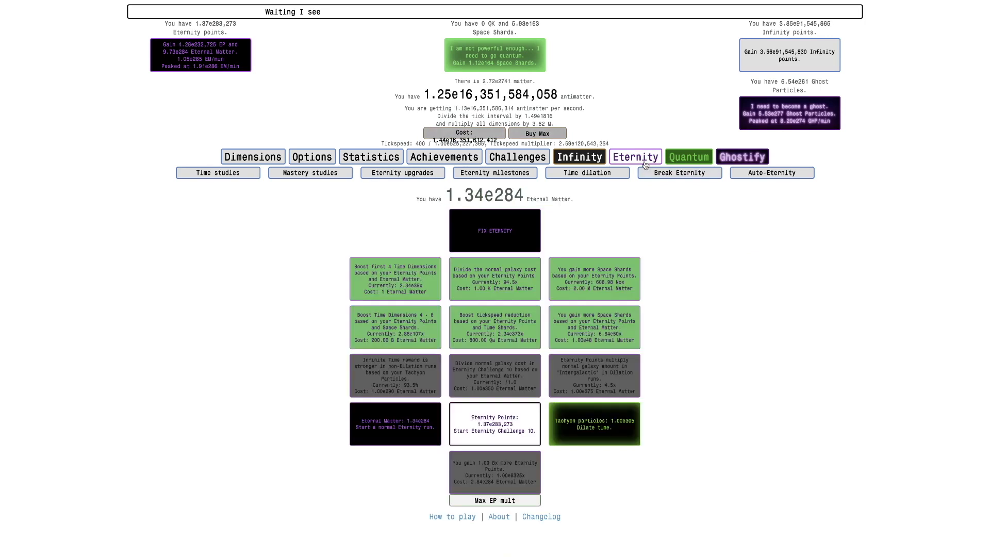
left_click(592, 423)
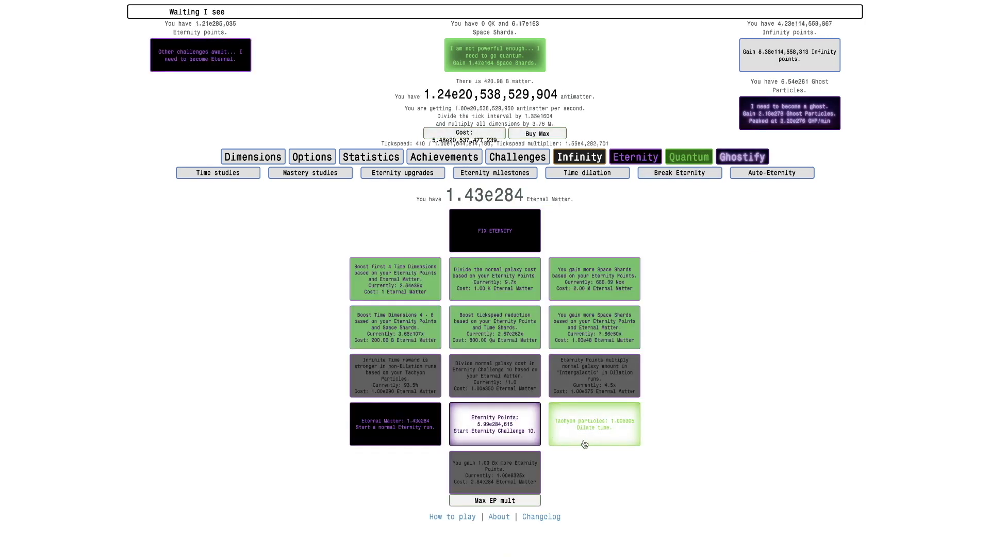
Start a dilated run, switch to a normal Eternity run, check neutrinos and return to the quark overview
left_click(592, 424)
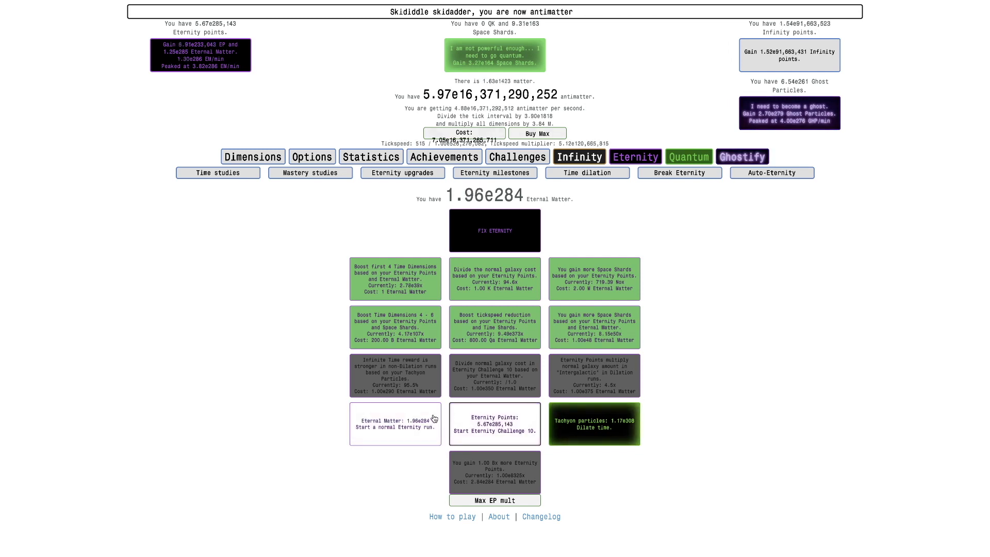
left_click(688, 156)
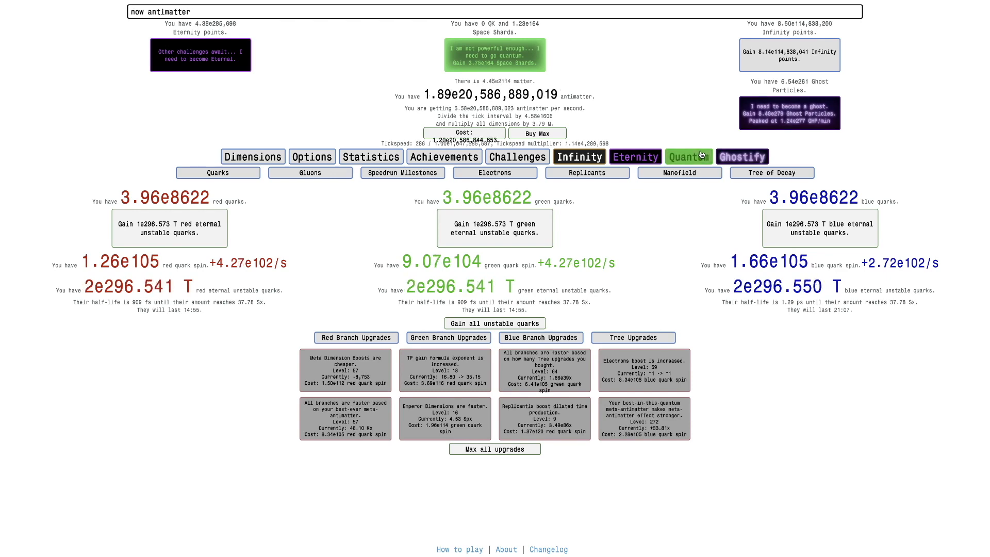
left_click(741, 157)
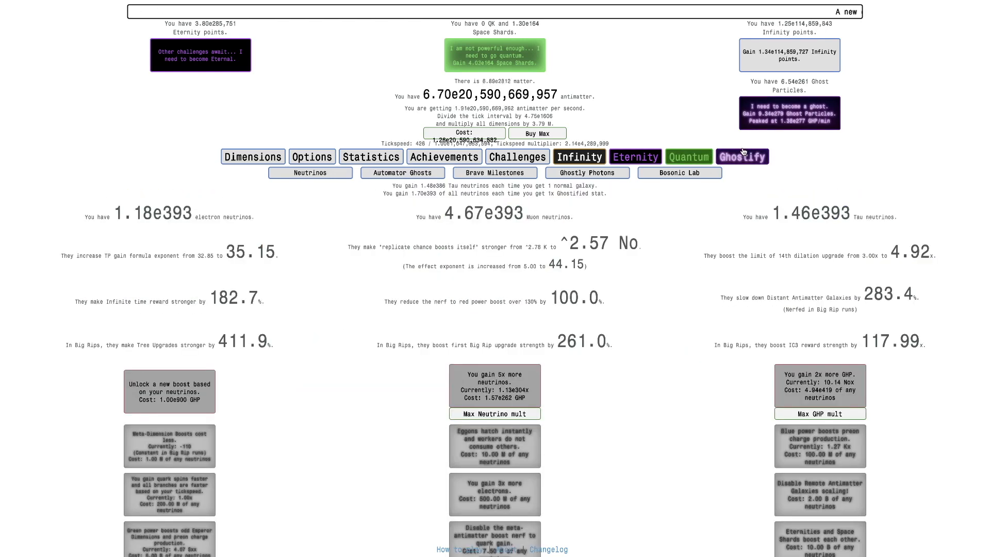
left_click(634, 157)
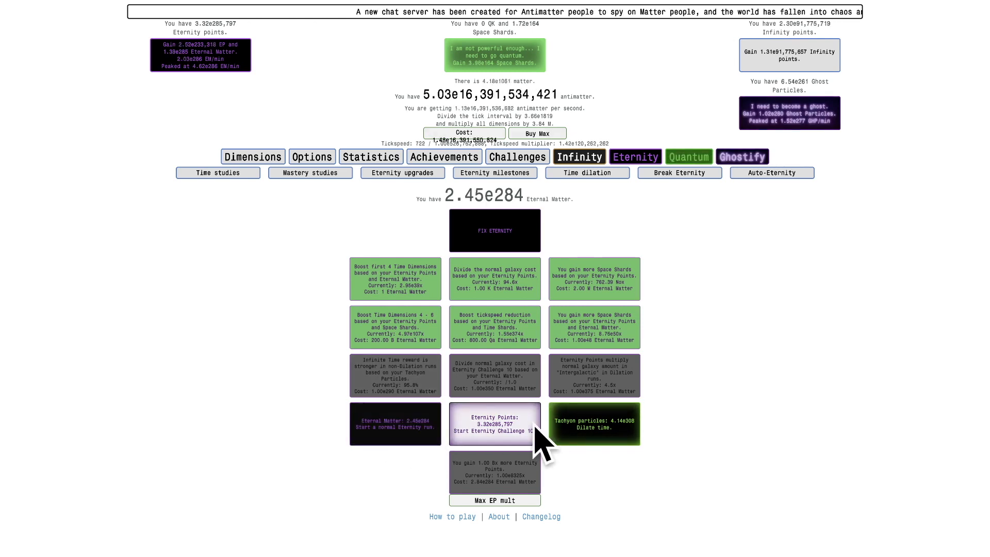
left_click(687, 156)
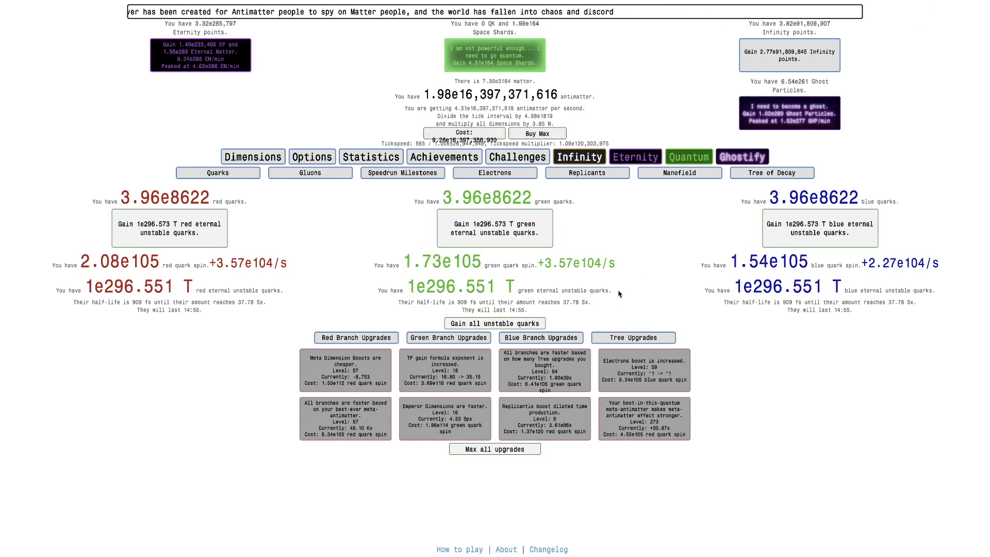
Buy red and green branch upgrades, then Radioactive Decay the green branch for the fourth time
left_click(355, 337)
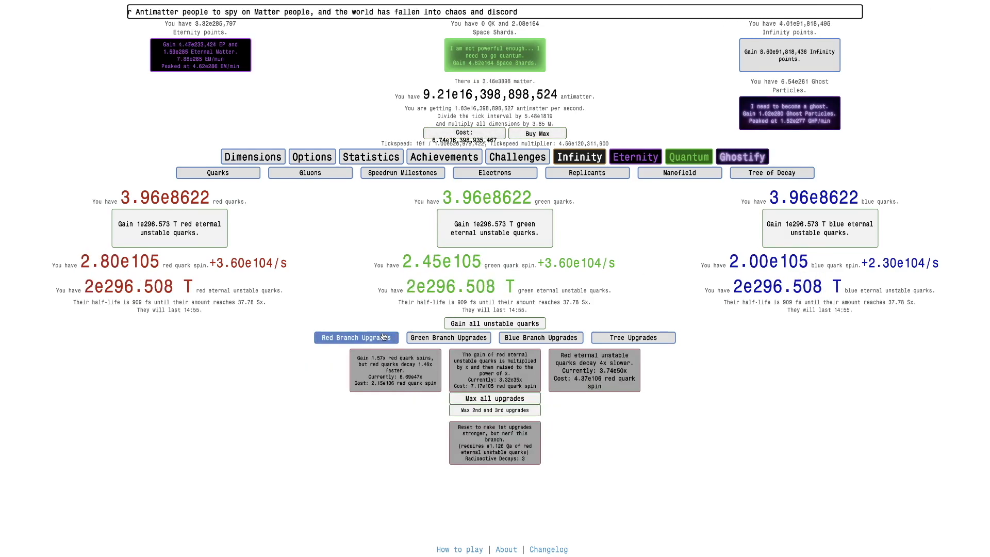
left_click(494, 370)
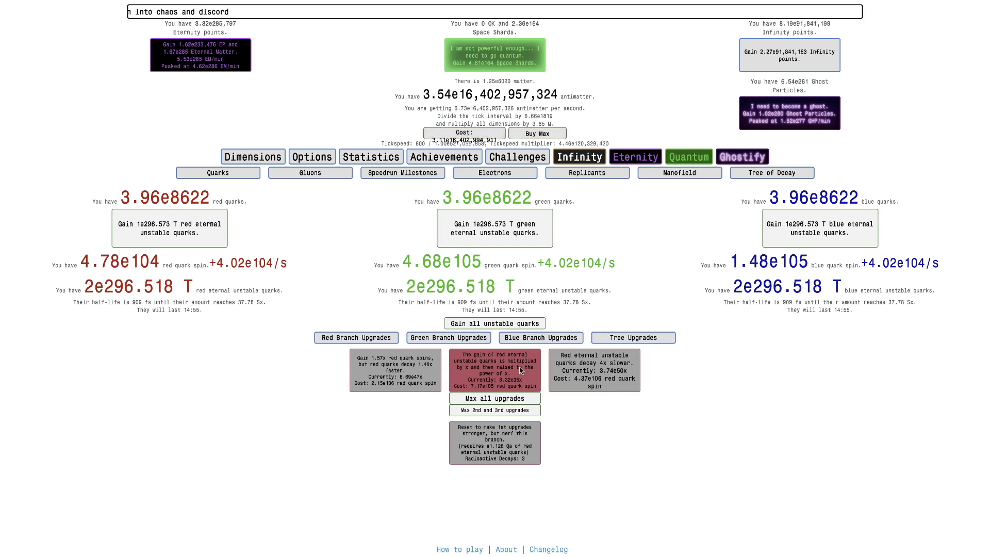
left_click(449, 337)
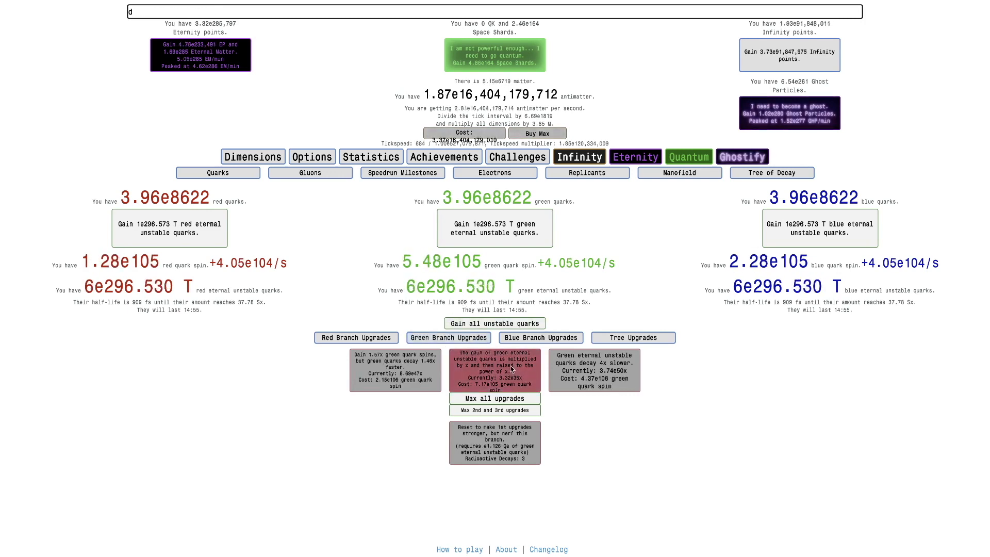
type("#dank-maymays")
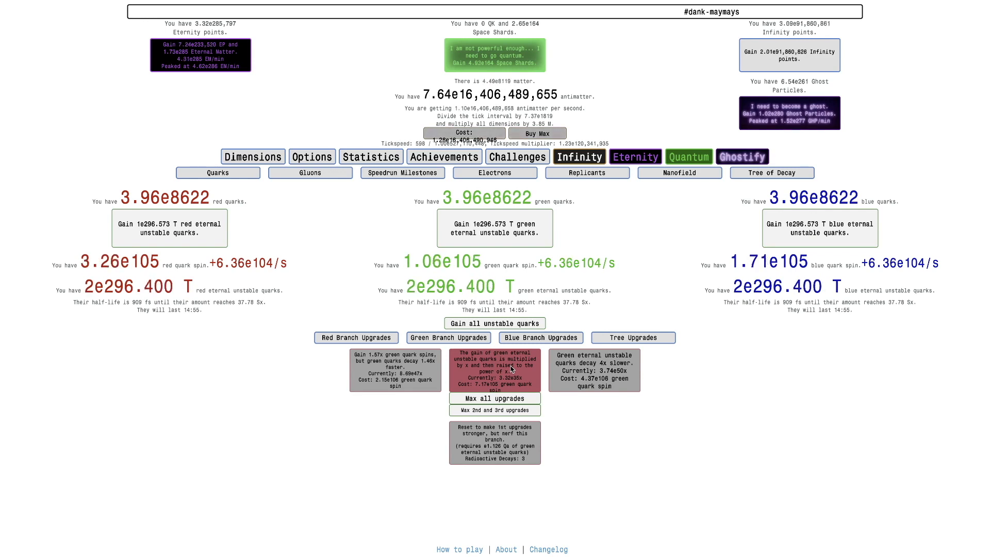
left_click(633, 337)
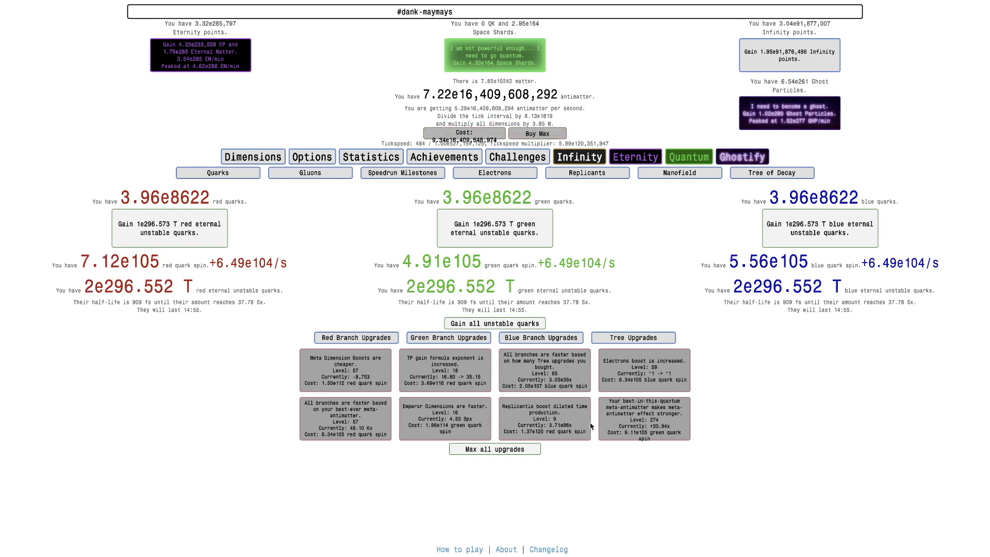
left_click(449, 337)
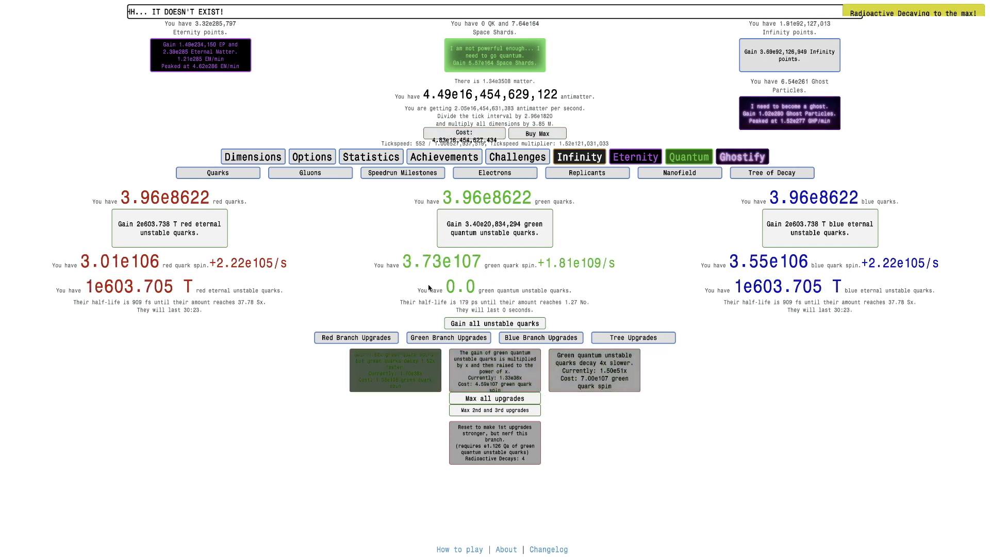
View the Ghostify Bosonic Lab, still locked behind ghostly unstable quarks
left_click(443, 157)
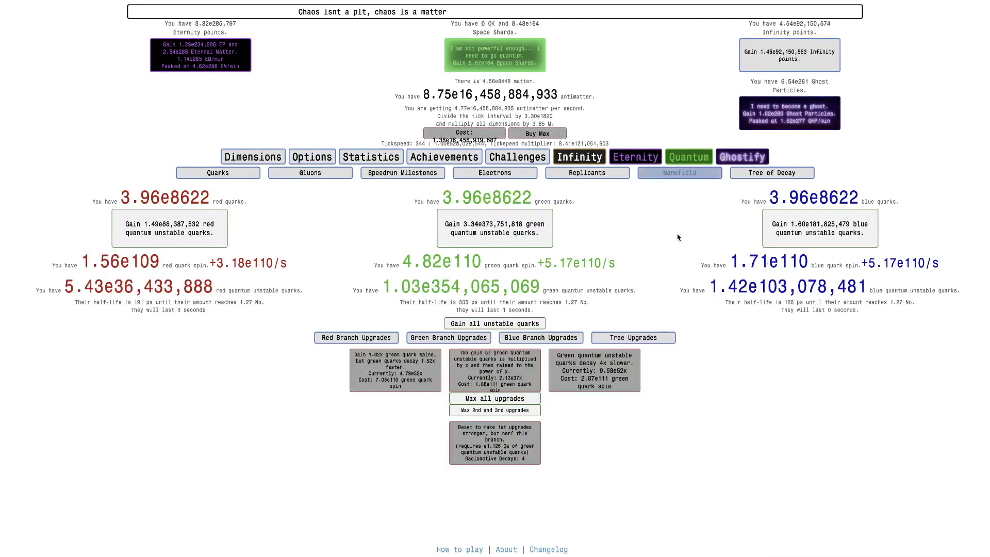
left_click(679, 172)
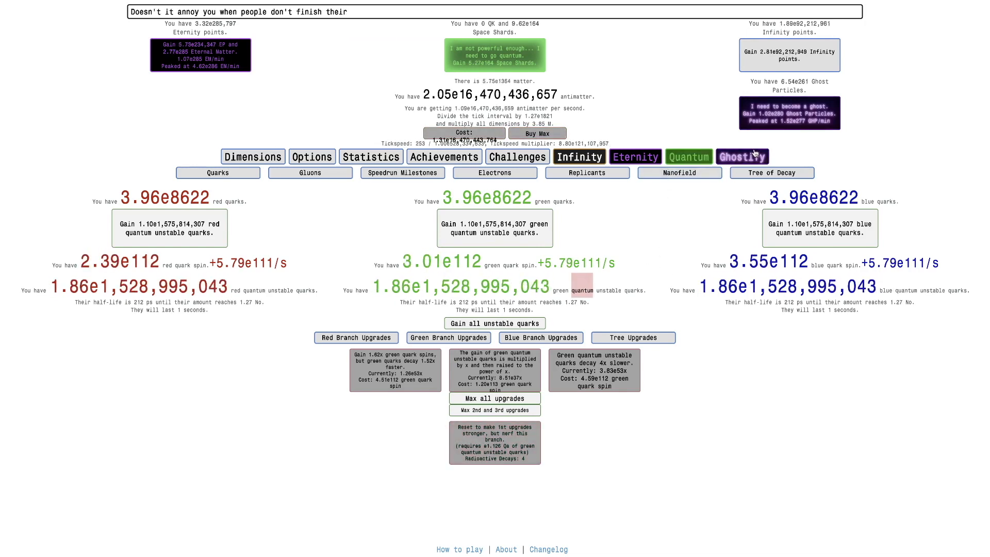
left_click(741, 155)
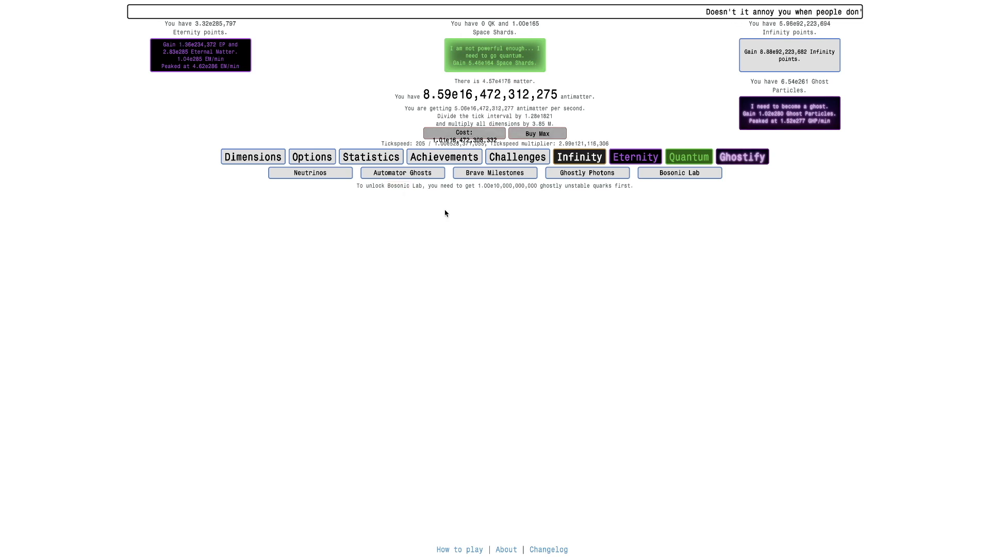
Dilate time from the Eternity section to gain tachyon particles before checking achievements
left_click(633, 157)
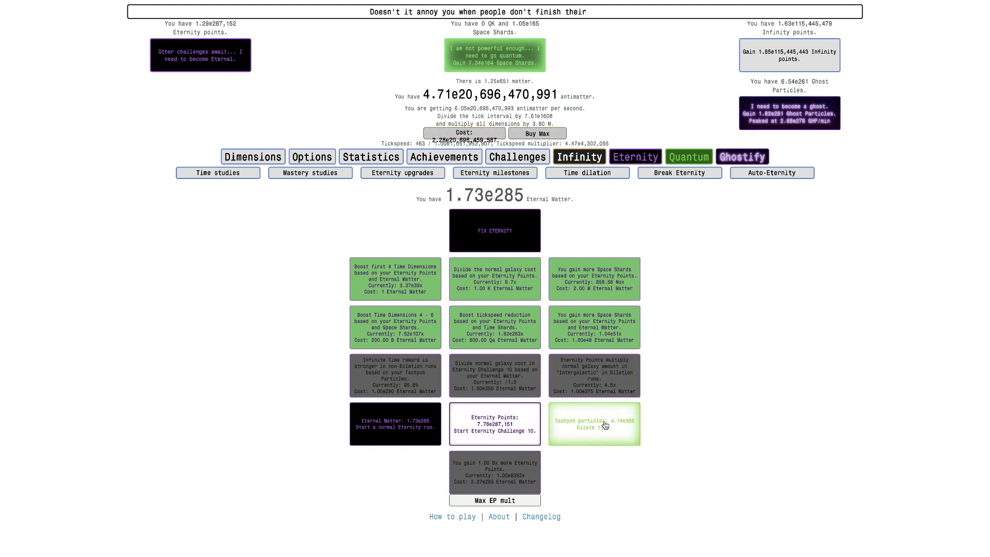
left_click(593, 423)
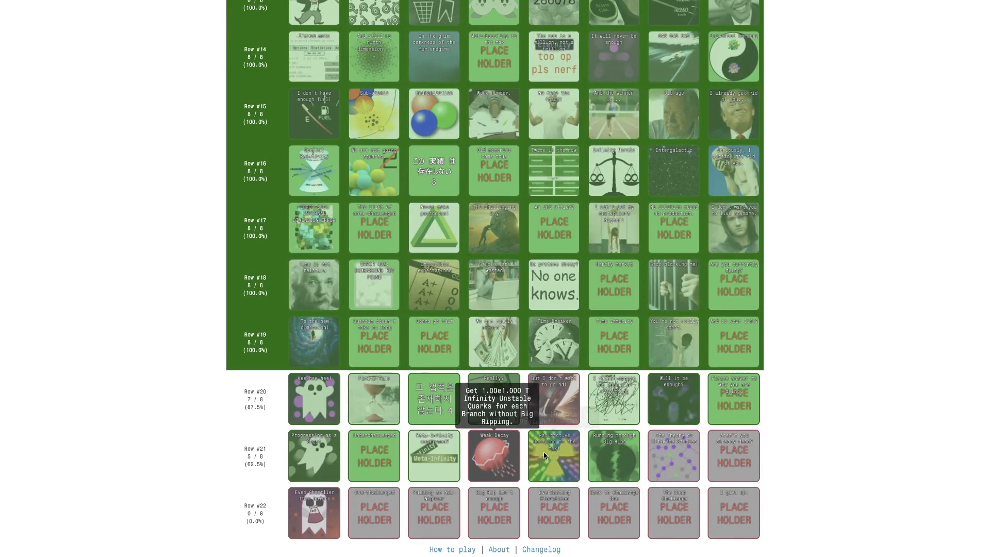
mouse_move(565, 450)
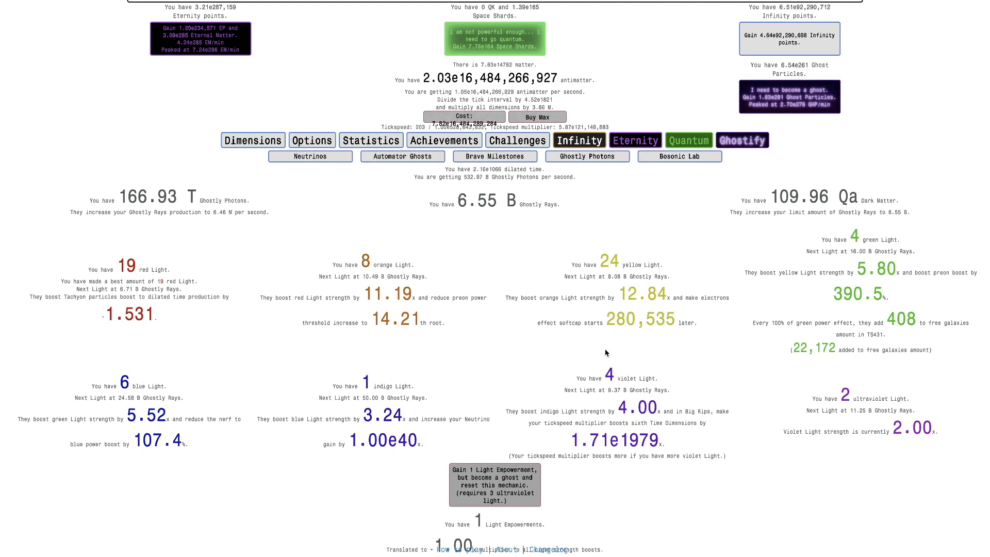
mouse_move(494, 485)
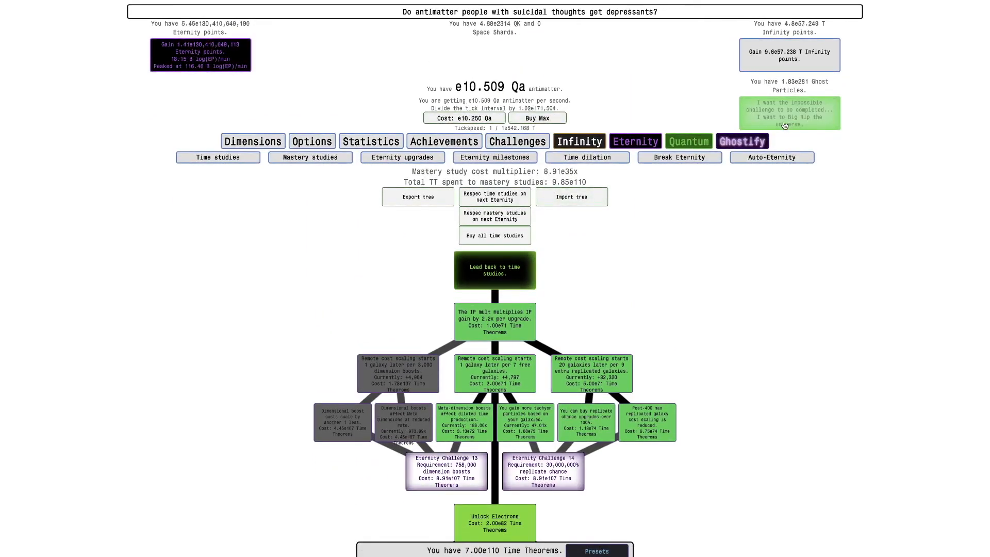
Adjust an autobuyer setting, then view the Nanofield showing zero preon energy and 16 rewards
left_click(577, 142)
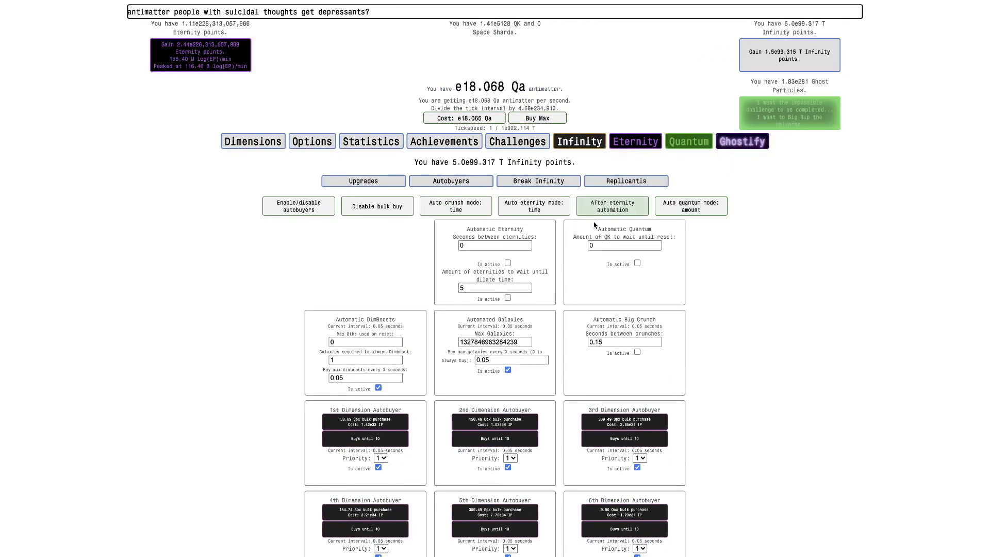
left_click(507, 264)
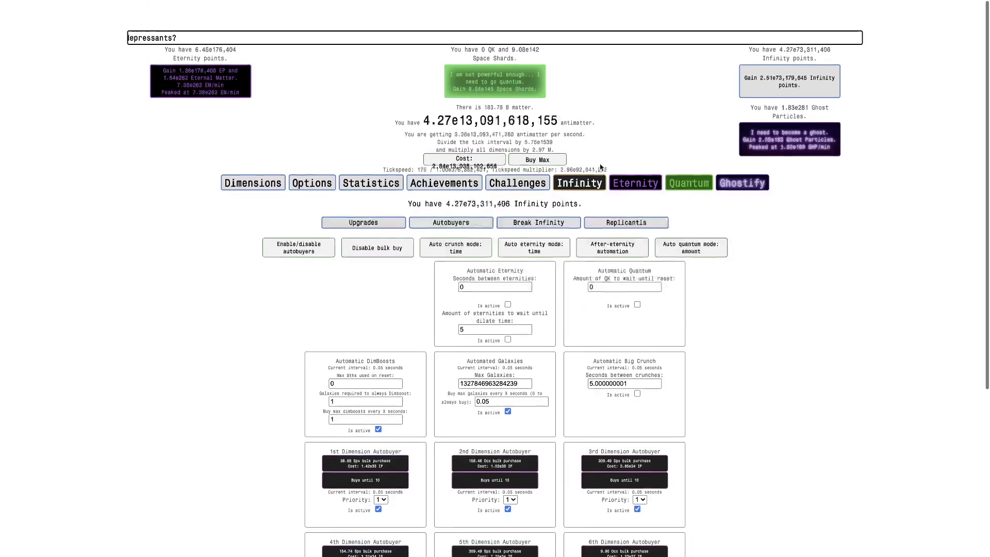
left_click(678, 173)
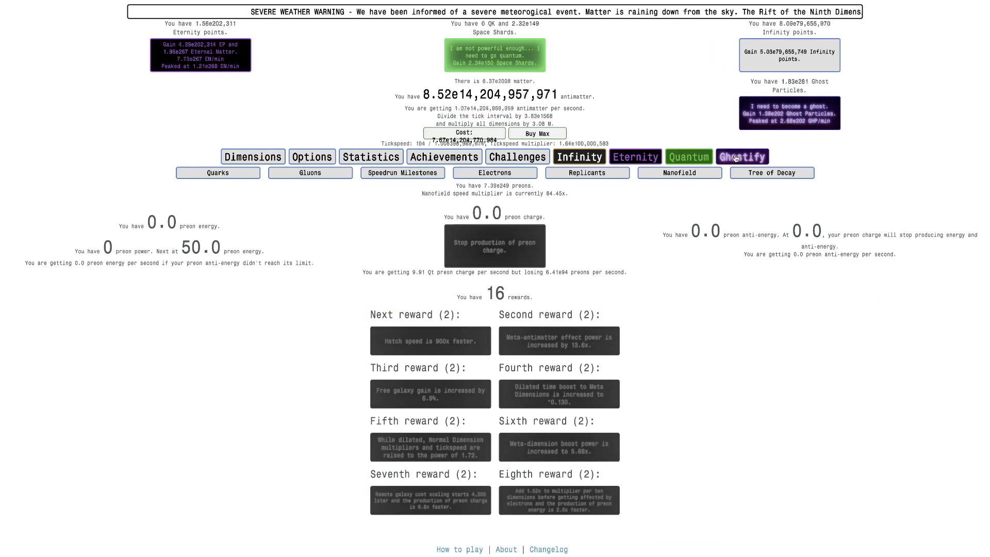
Let the Nanofield grow to 69 rewards via time dilation, then return to mastery studies with 1.69e111 TT
left_click(586, 172)
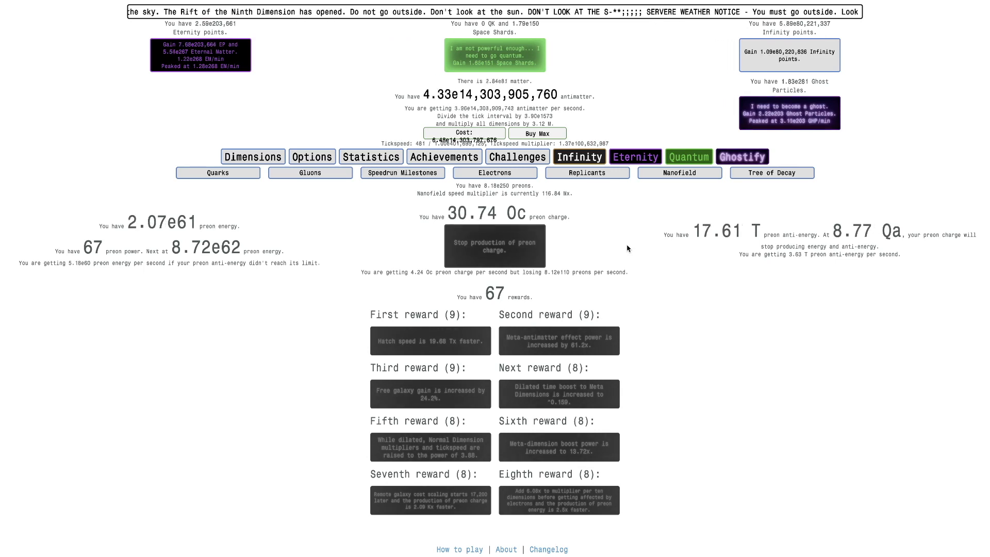
left_click(586, 172)
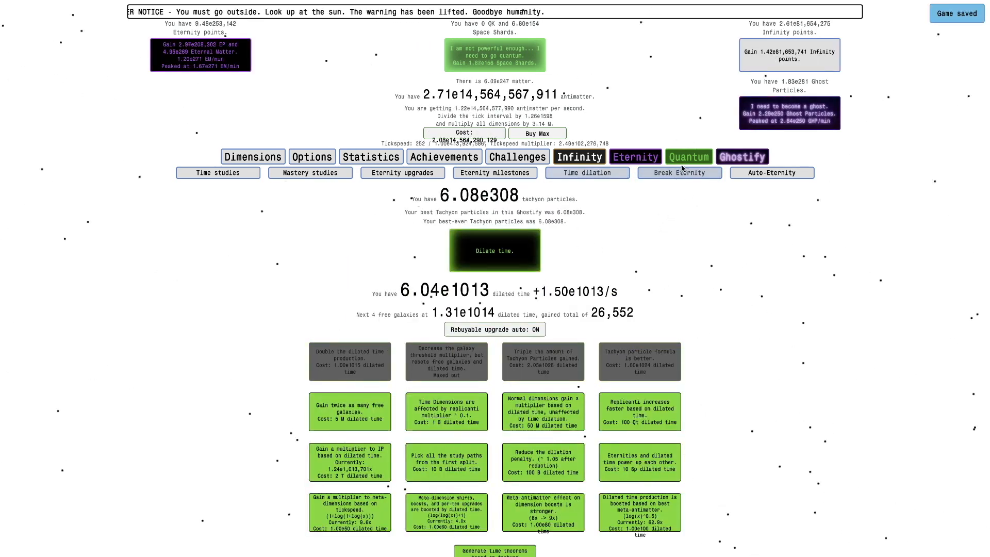
left_click(742, 156)
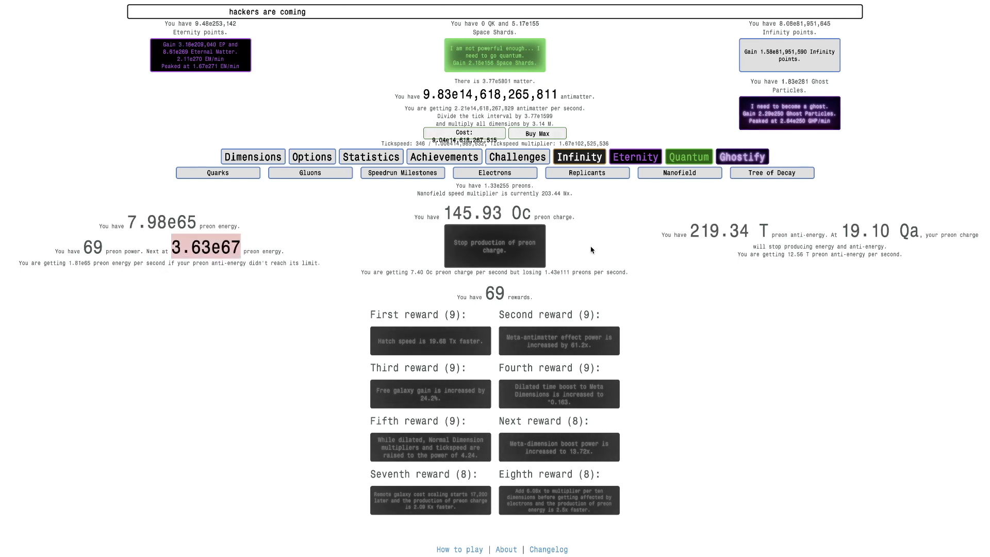
left_click(493, 245)
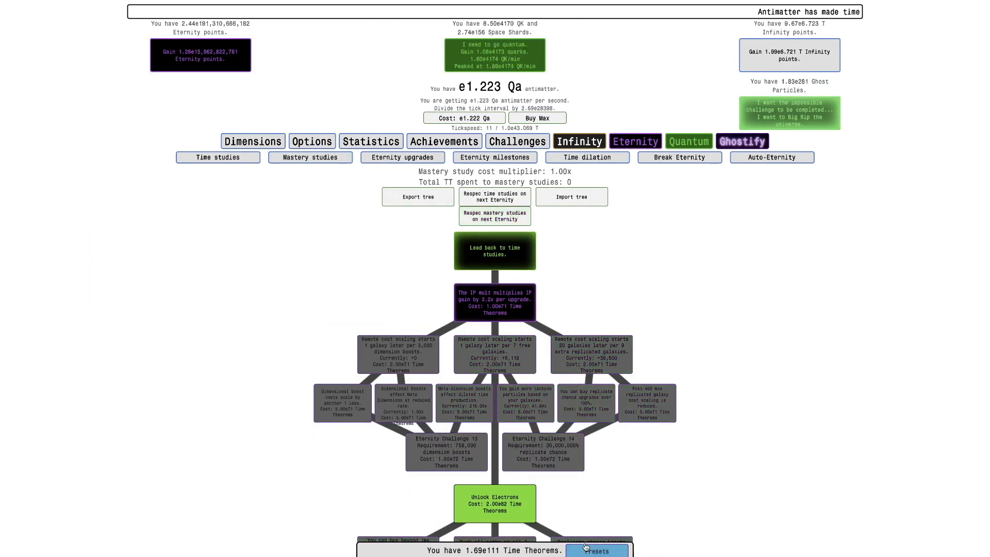
Load the saved Big Rip study preset, spending 5.66e104 TT, then view achievements with row 21 at 5 of 8
left_click(595, 551)
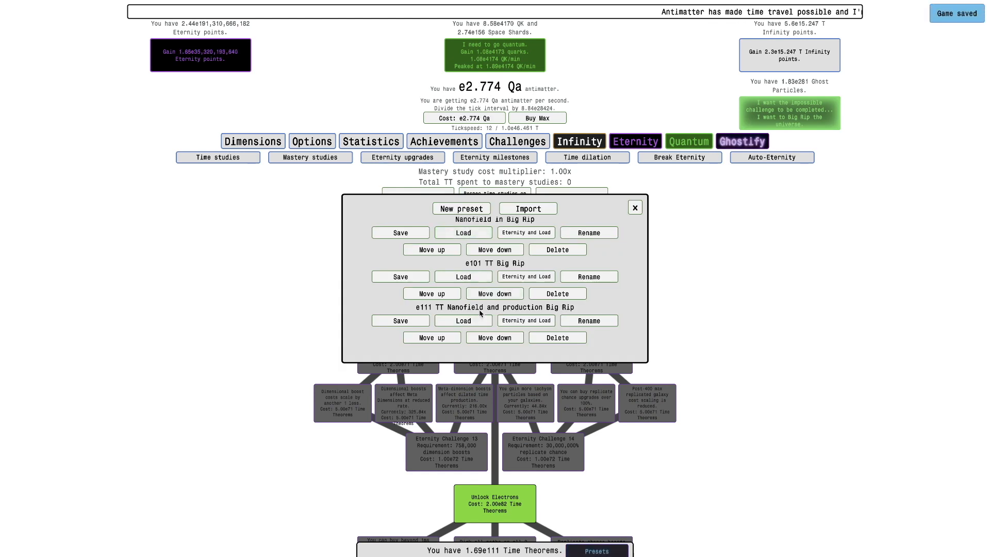
left_click(463, 320)
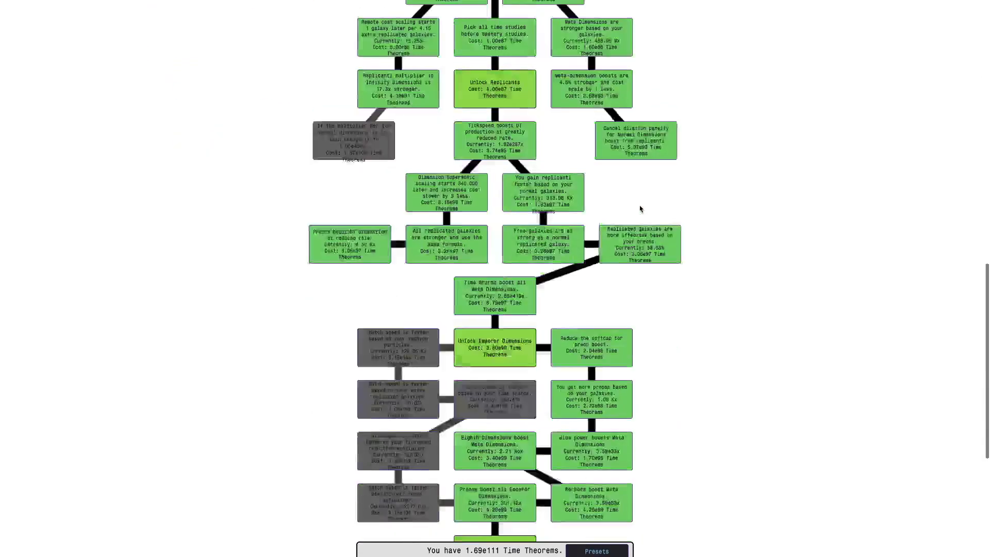
scroll("down", 3)
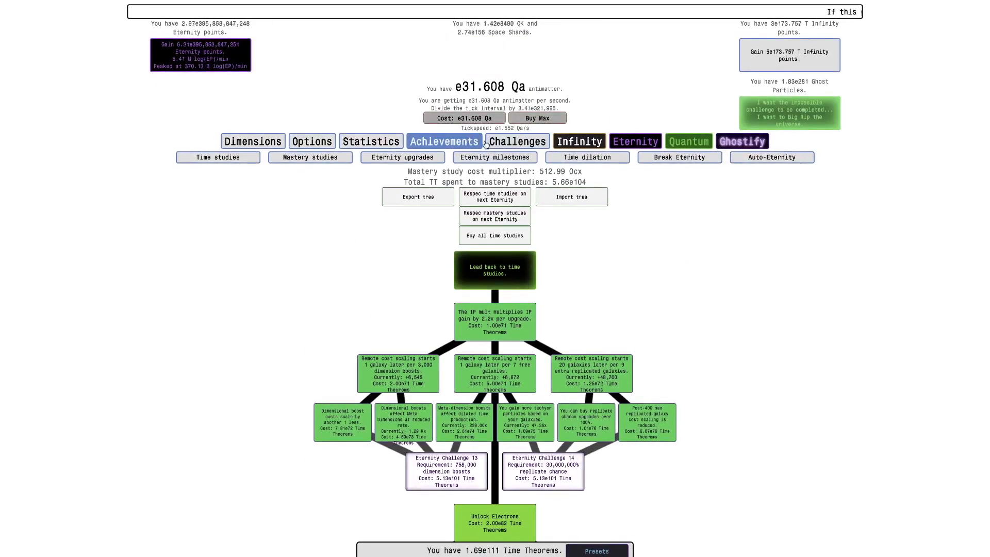
left_click(444, 141)
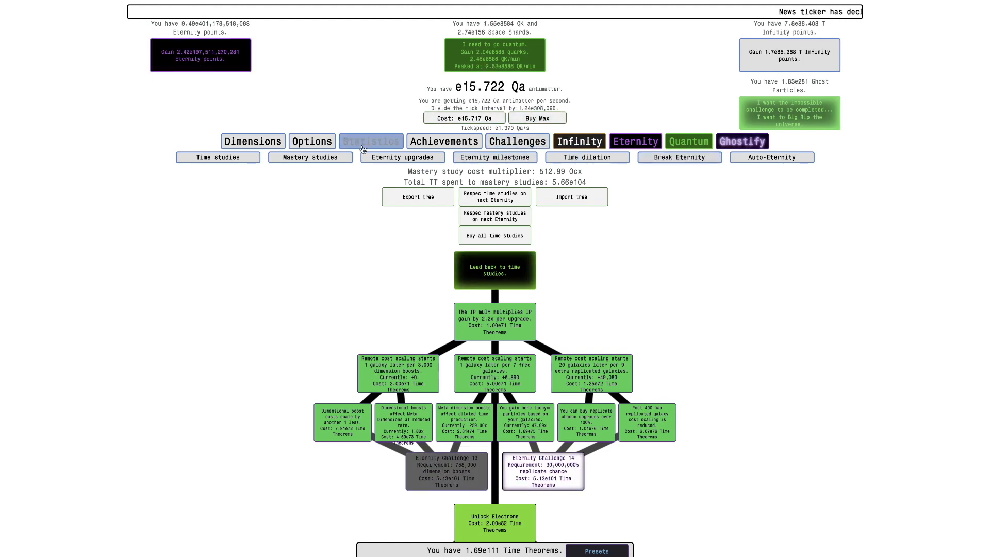
left_click(443, 141)
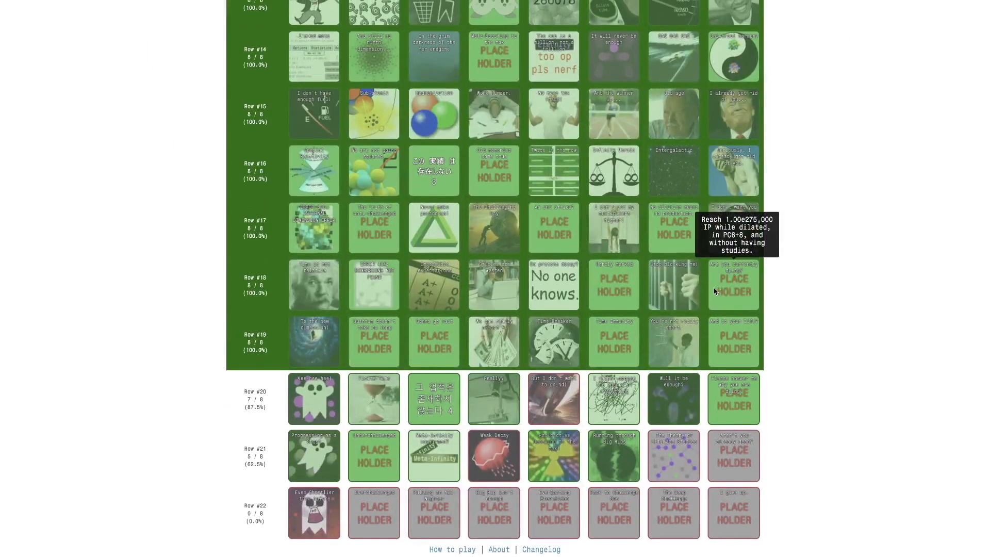
Scroll the achievements list to the row 21 achievement requiring 48 mastery studies
scroll("up", 3)
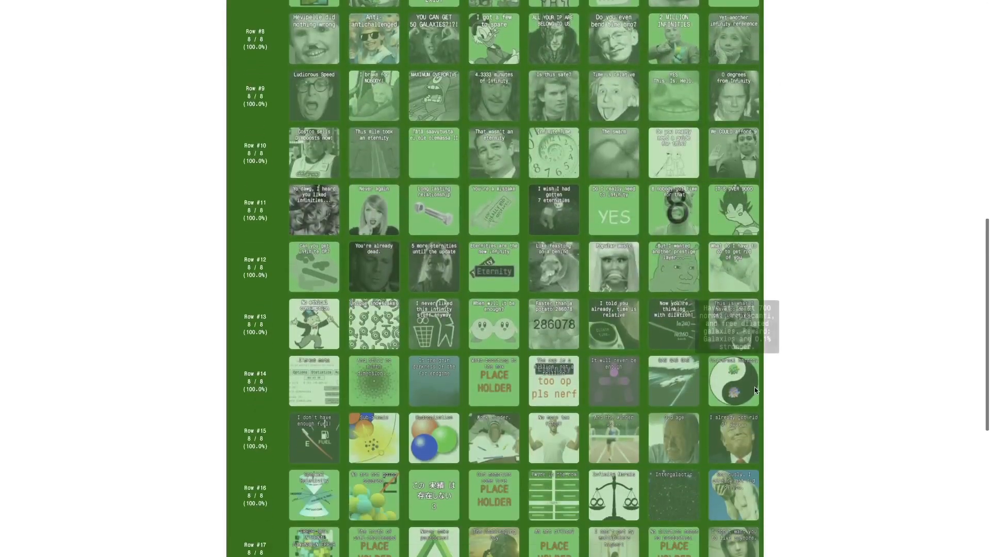
scroll("down", 3)
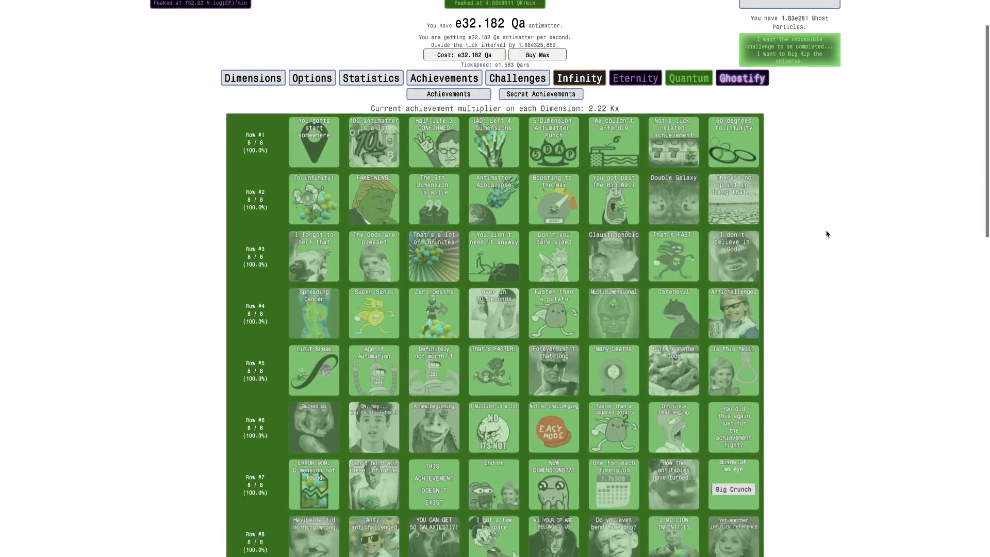
scroll("down", 3)
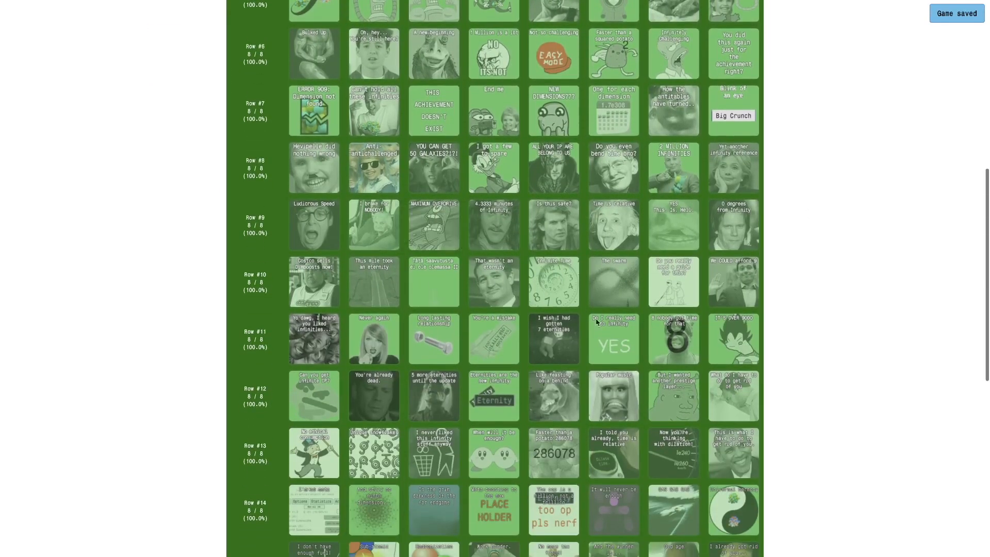
scroll("down", 3)
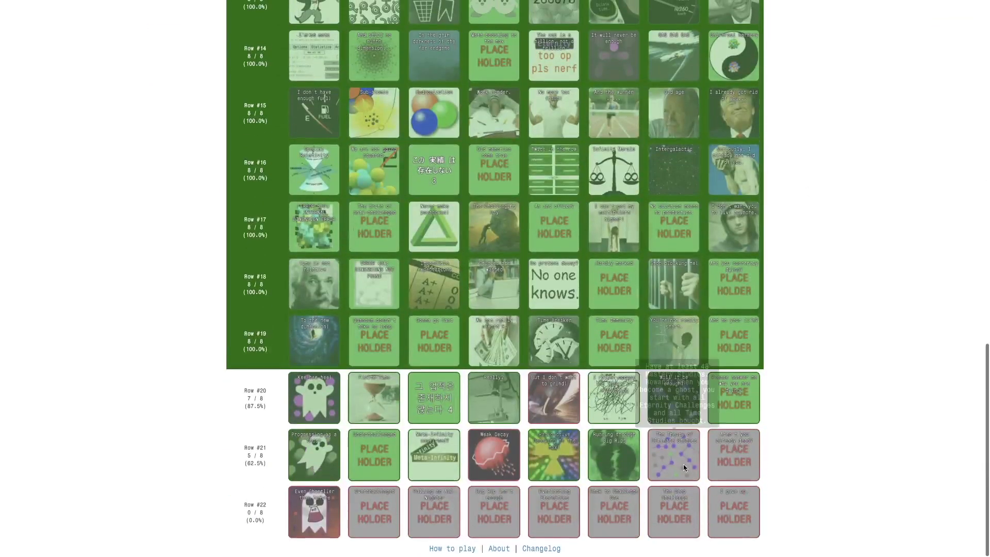
mouse_move(673, 455)
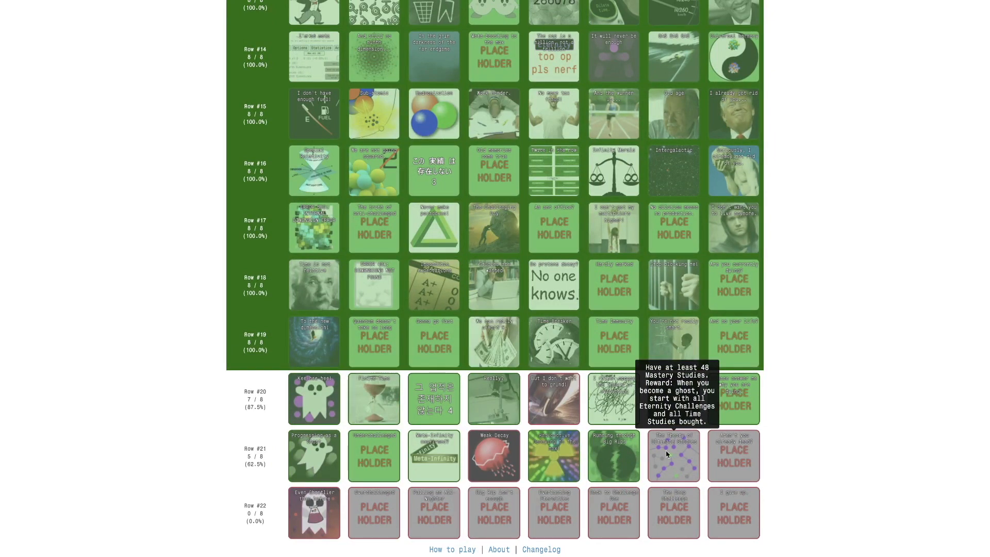
scroll("up", 3)
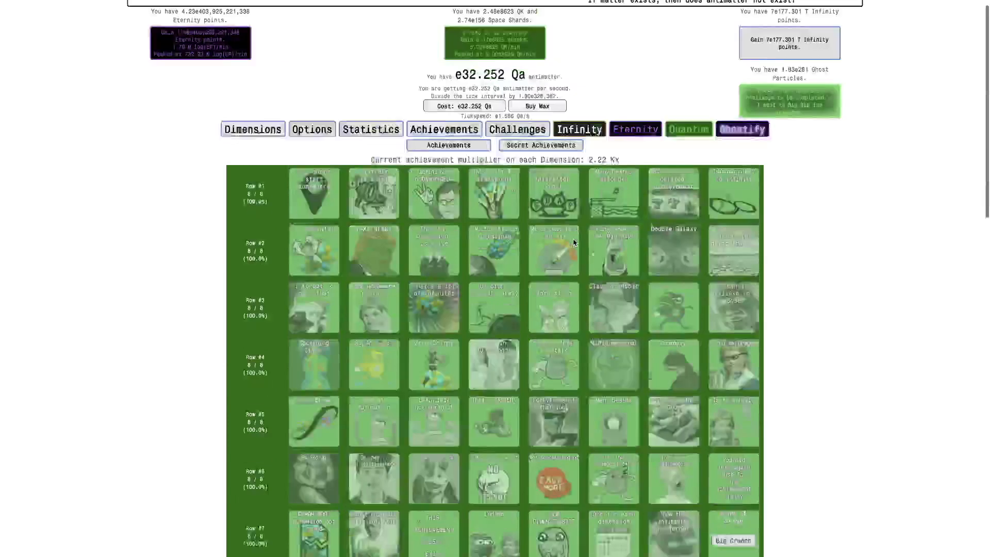
Switch to Ghostly Photons, briefly visit Infinity, and return to Ghostly Photons
left_click(741, 128)
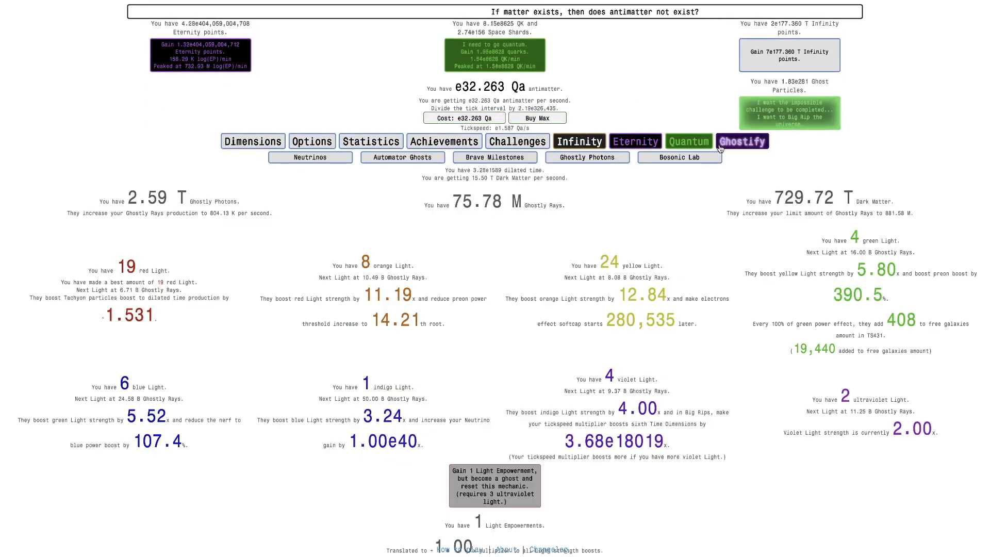
left_click(578, 141)
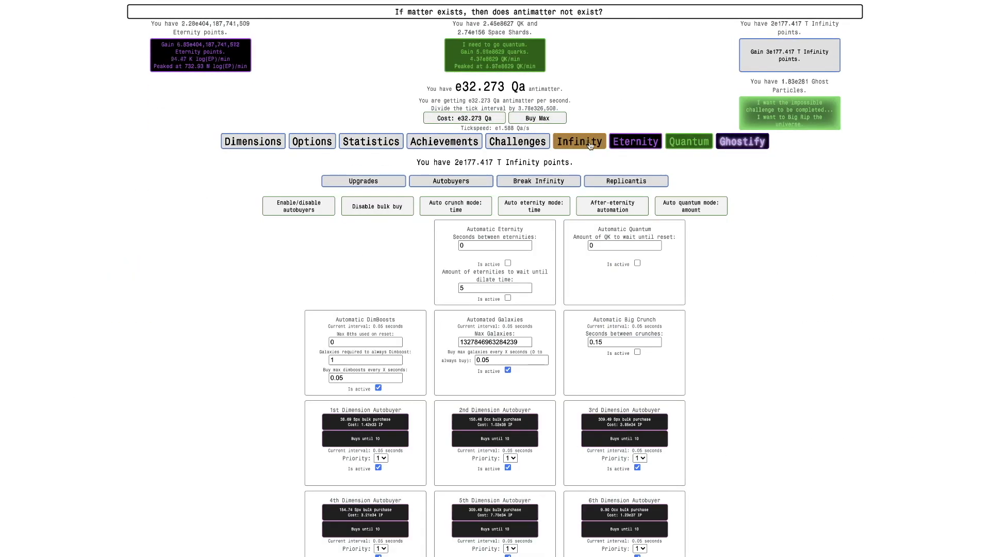
left_click(741, 141)
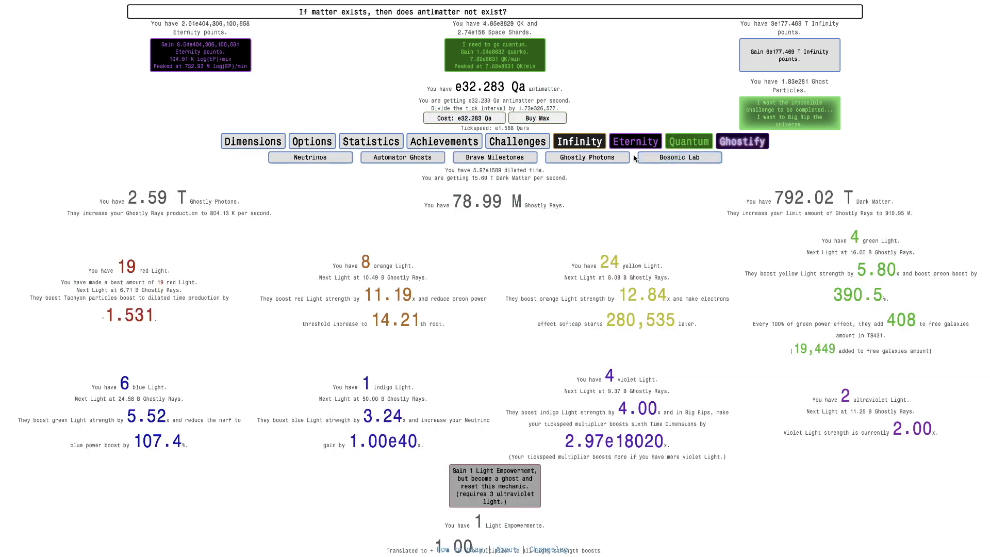